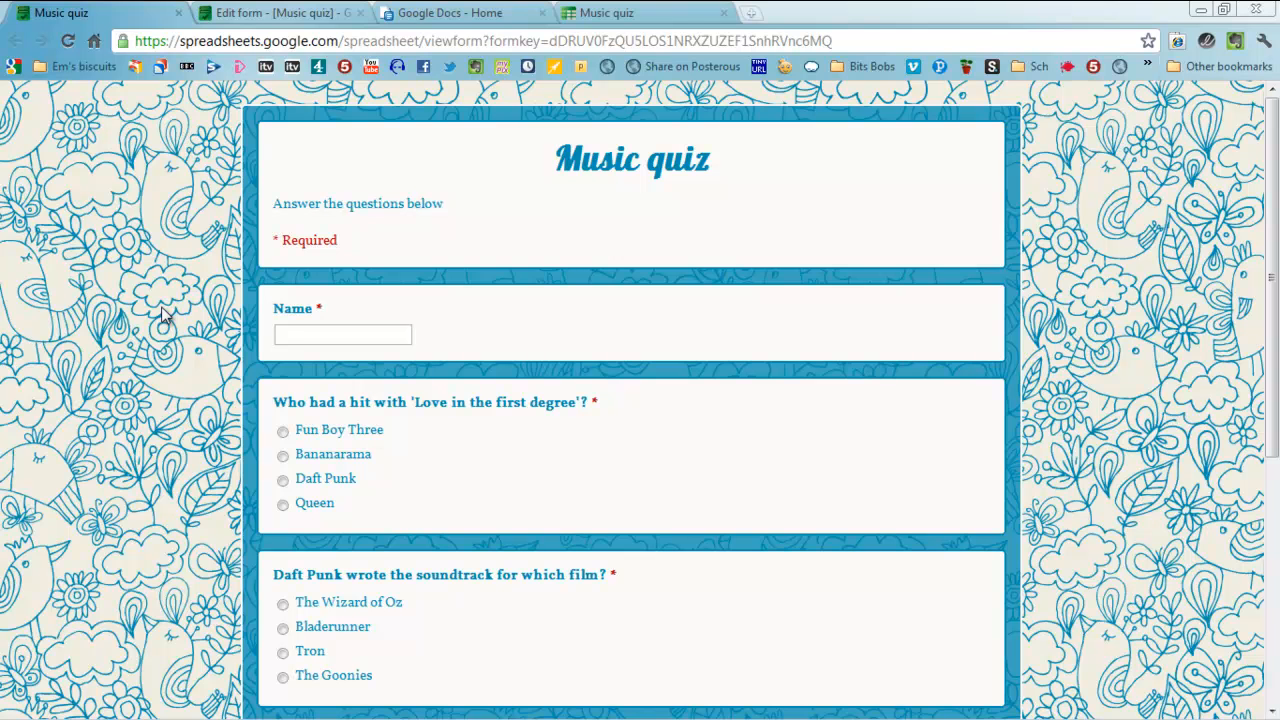
mouse_move(640, 164)
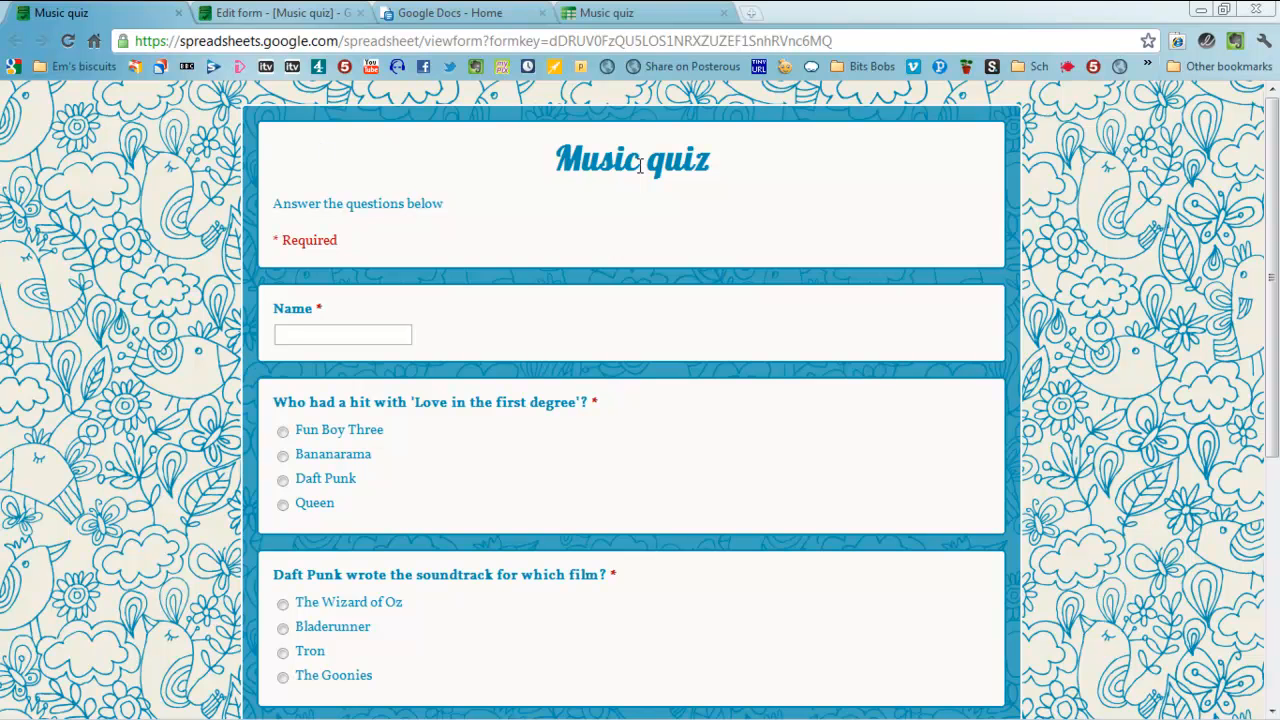
mouse_move(530, 190)
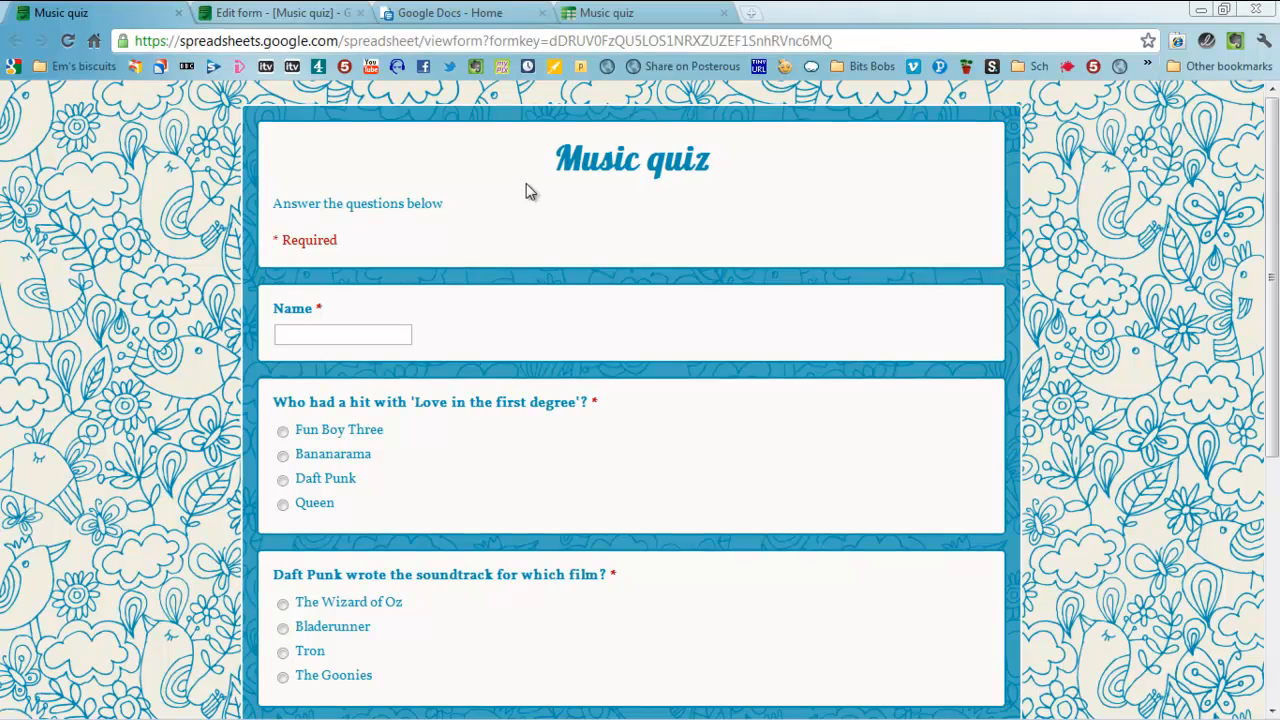
Step: Review the Music quiz form in edit view and return to the published form
click(276, 12)
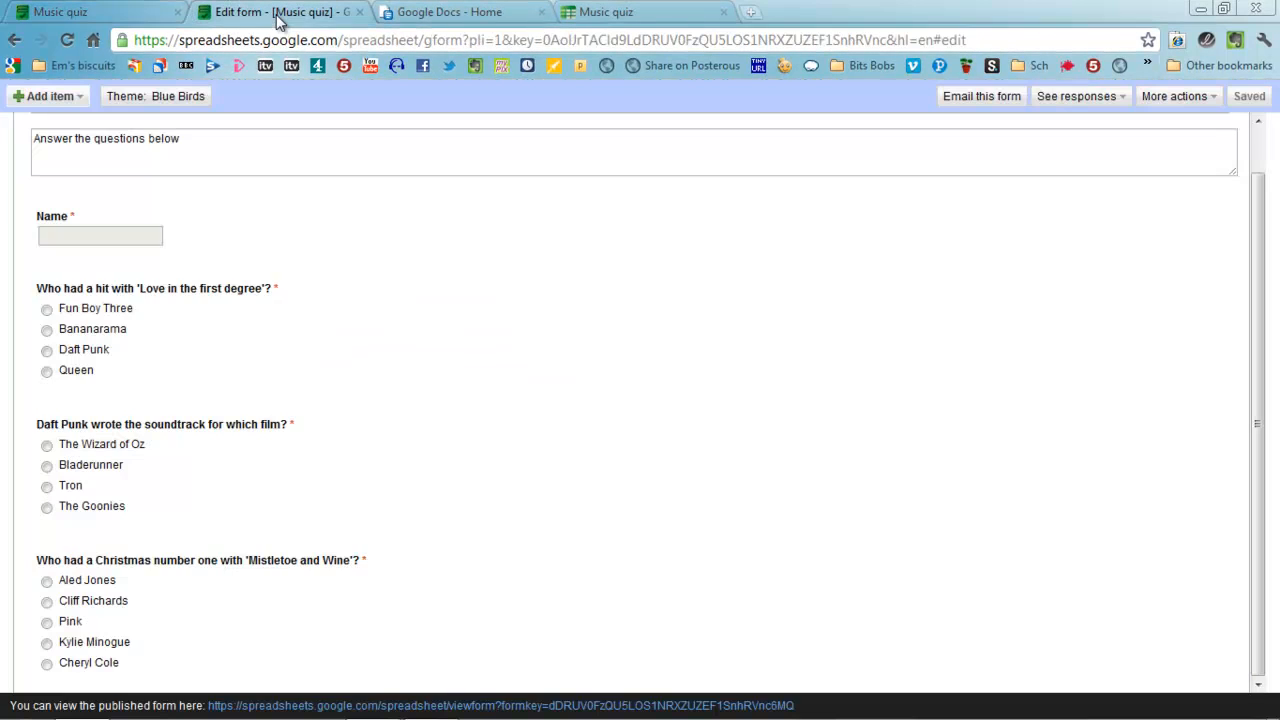
scroll(up, 3)
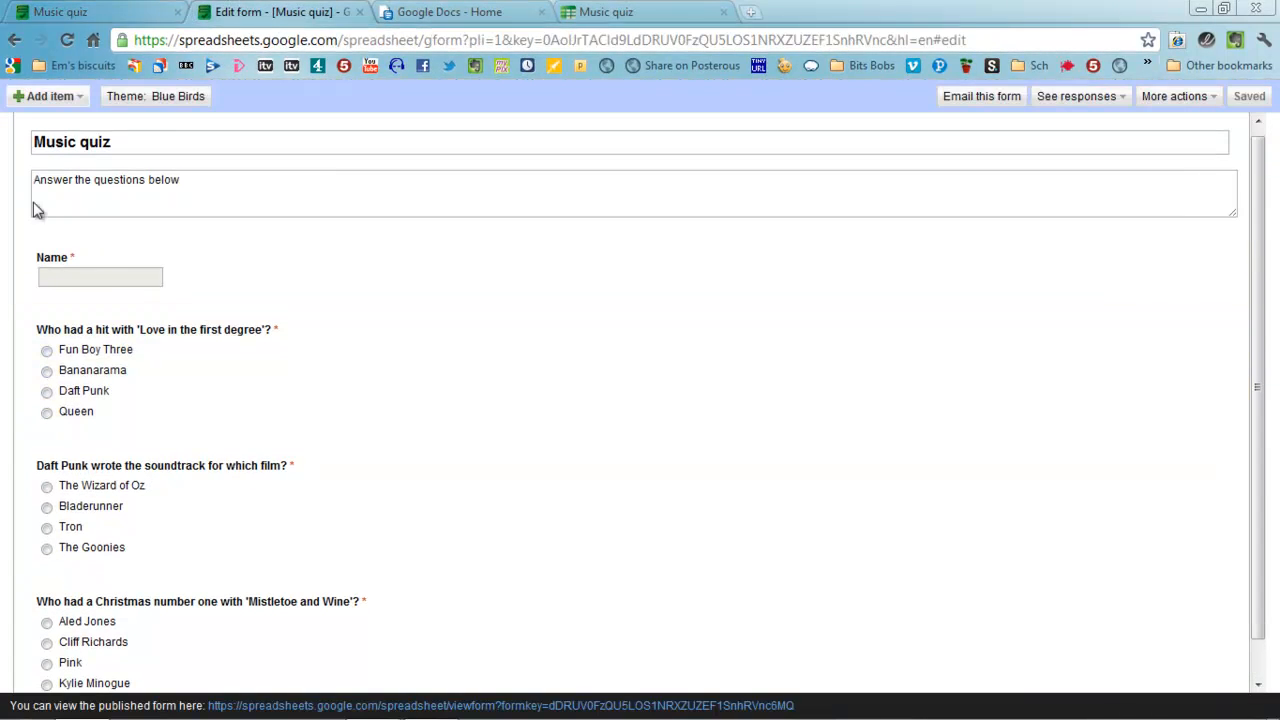
scroll(down, 3)
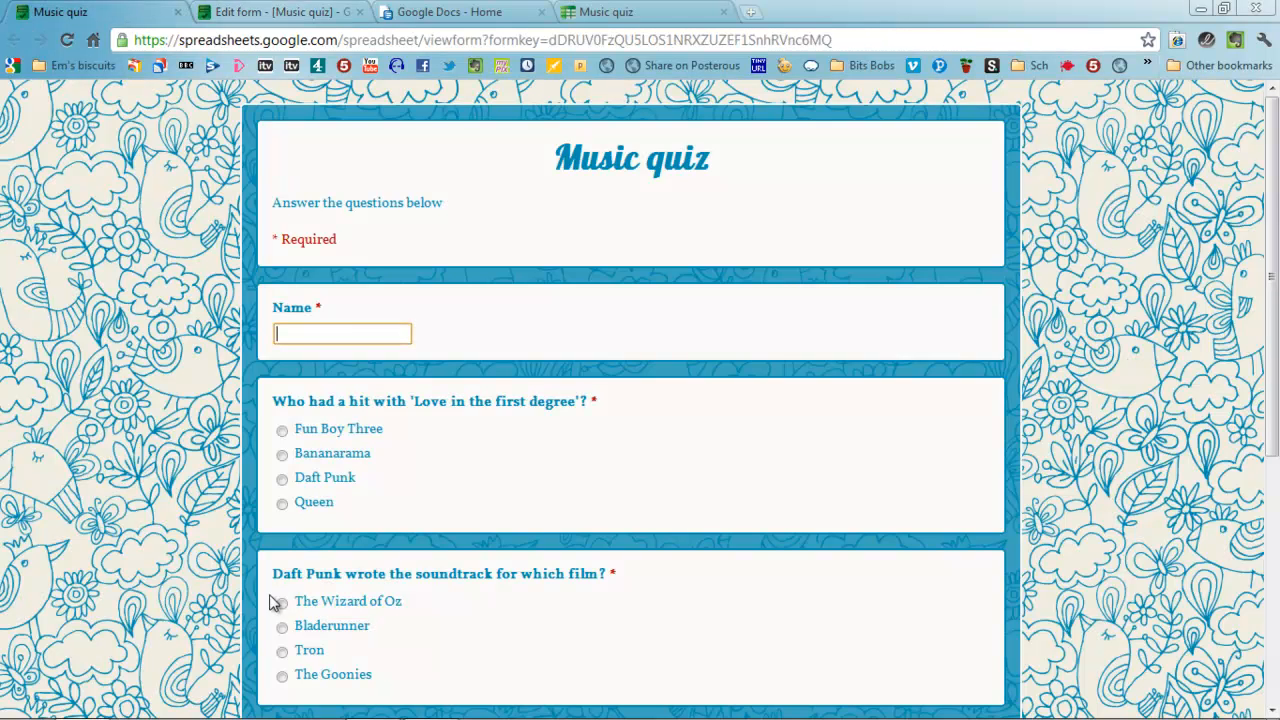
mouse_move(82, 516)
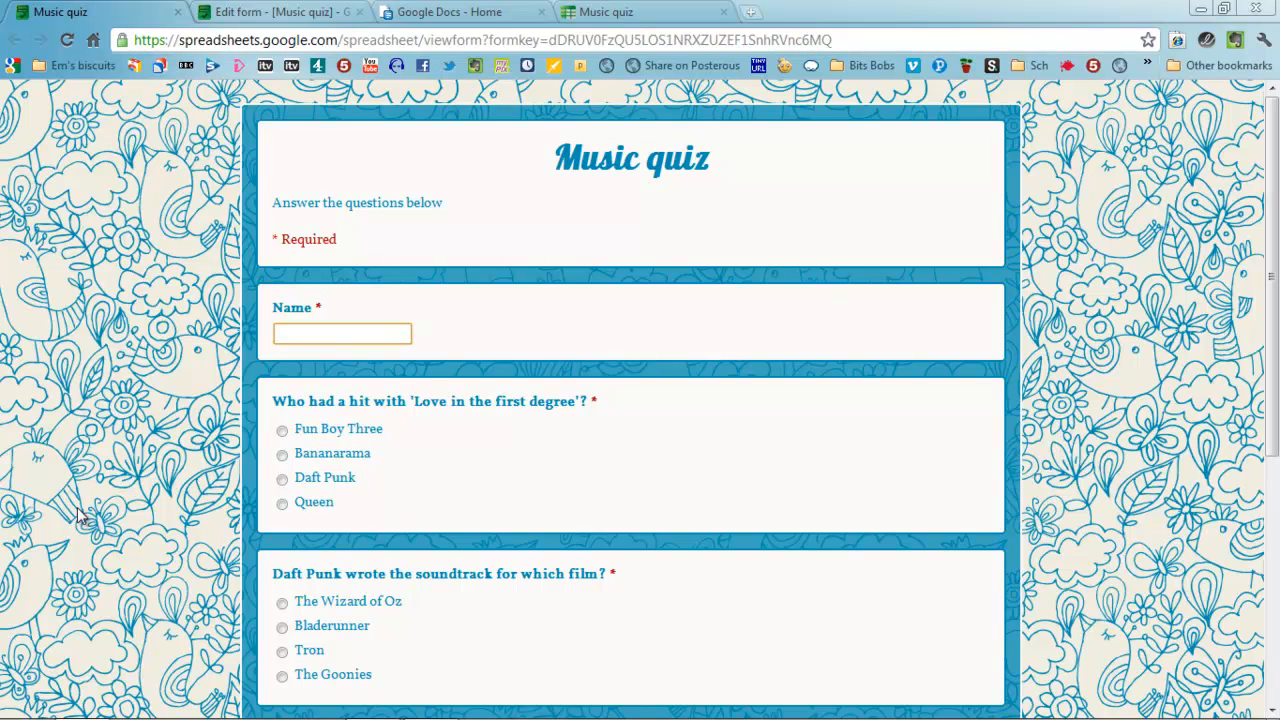
mouse_move(104, 510)
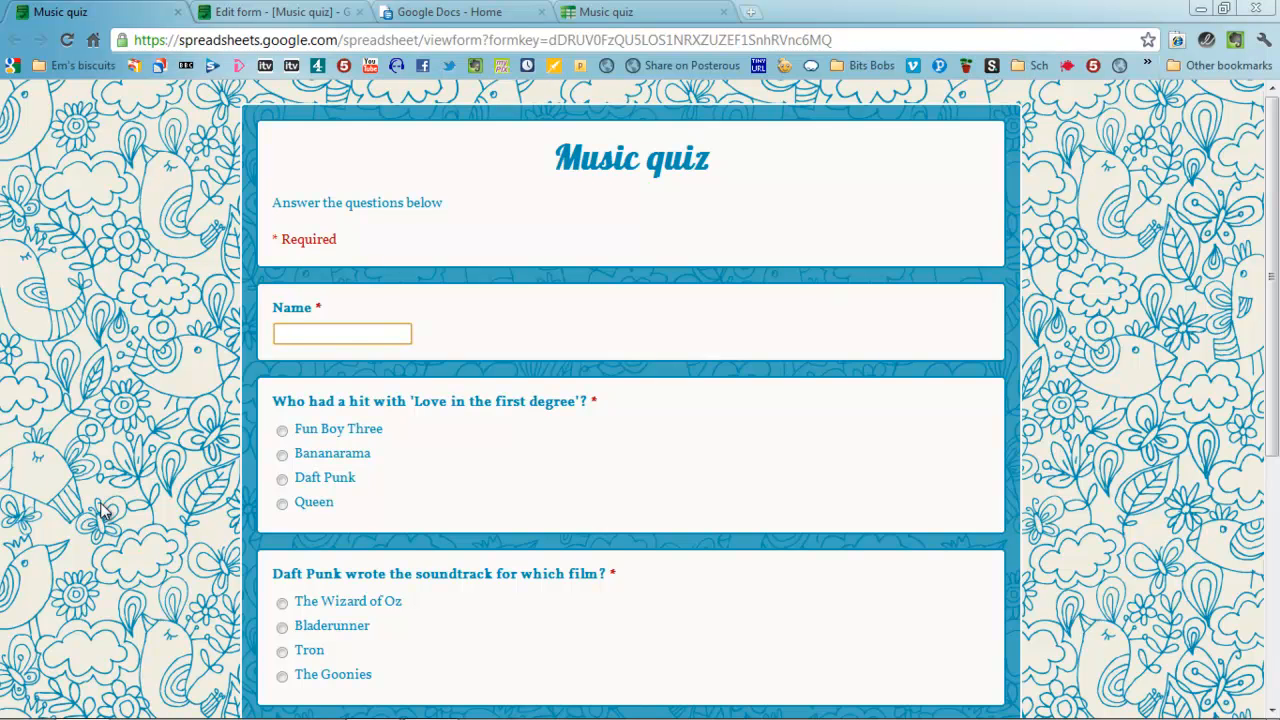
mouse_move(130, 362)
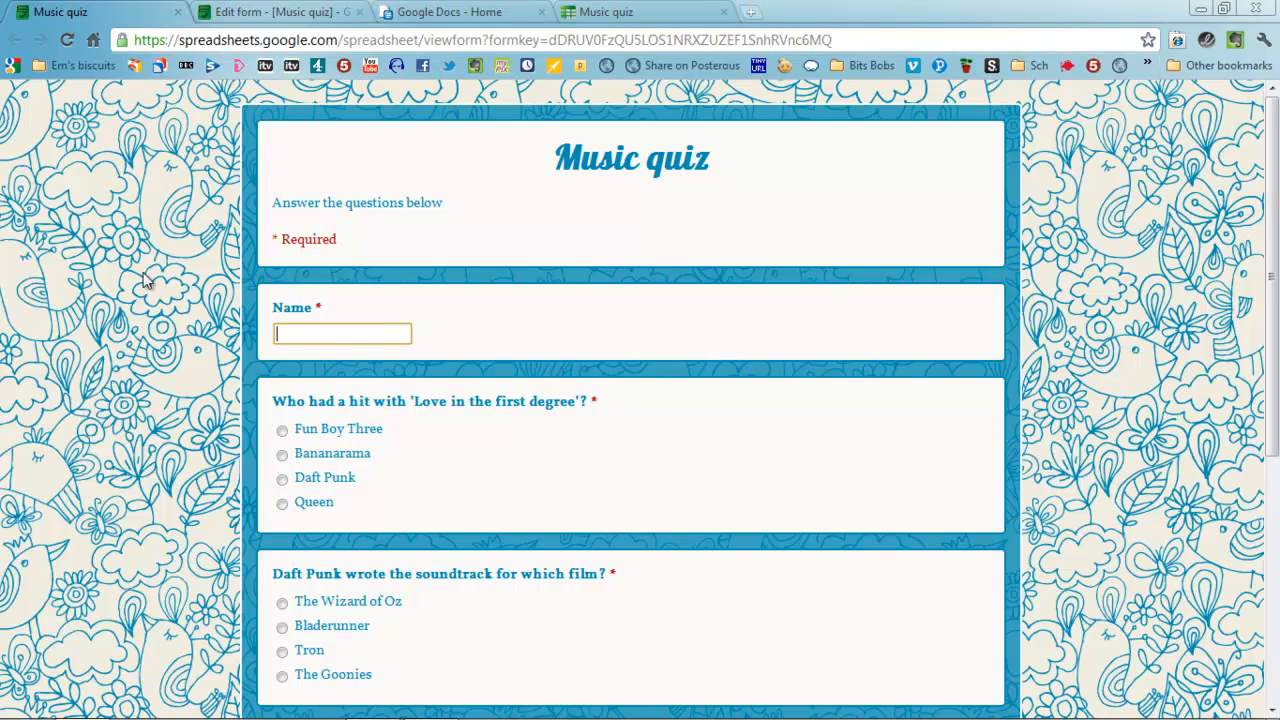
mouse_move(160, 22)
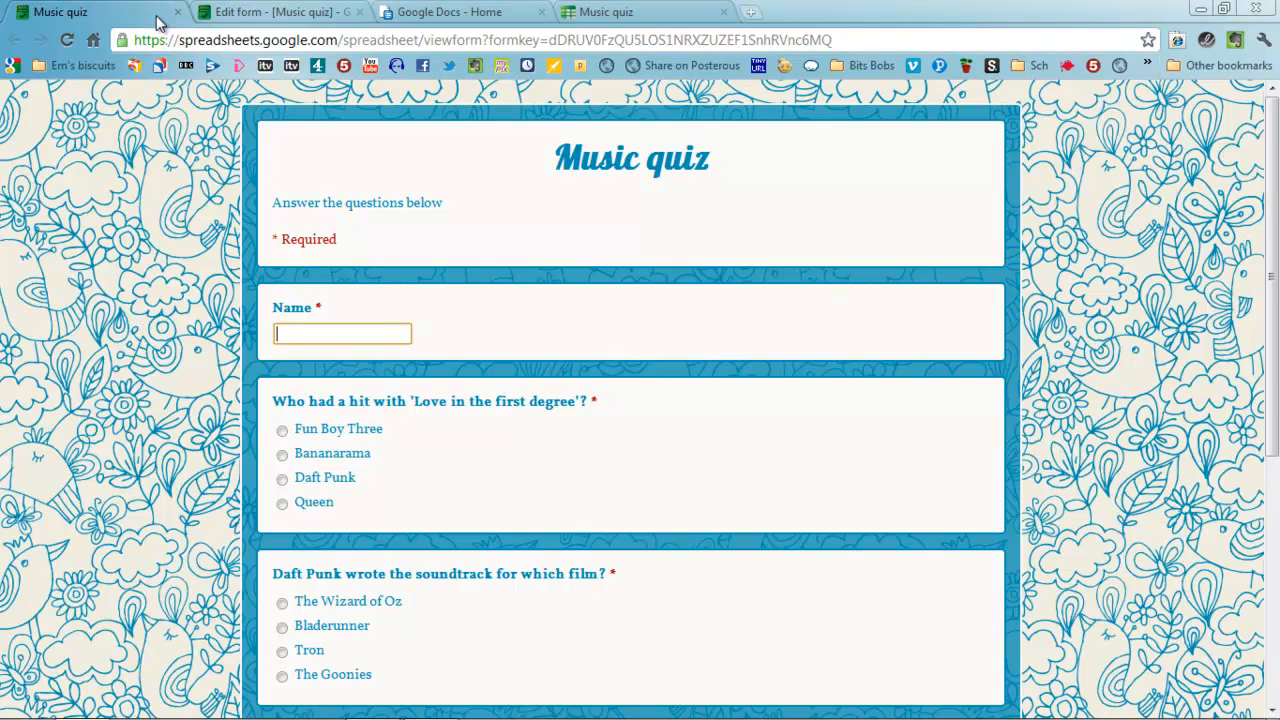
click(276, 12)
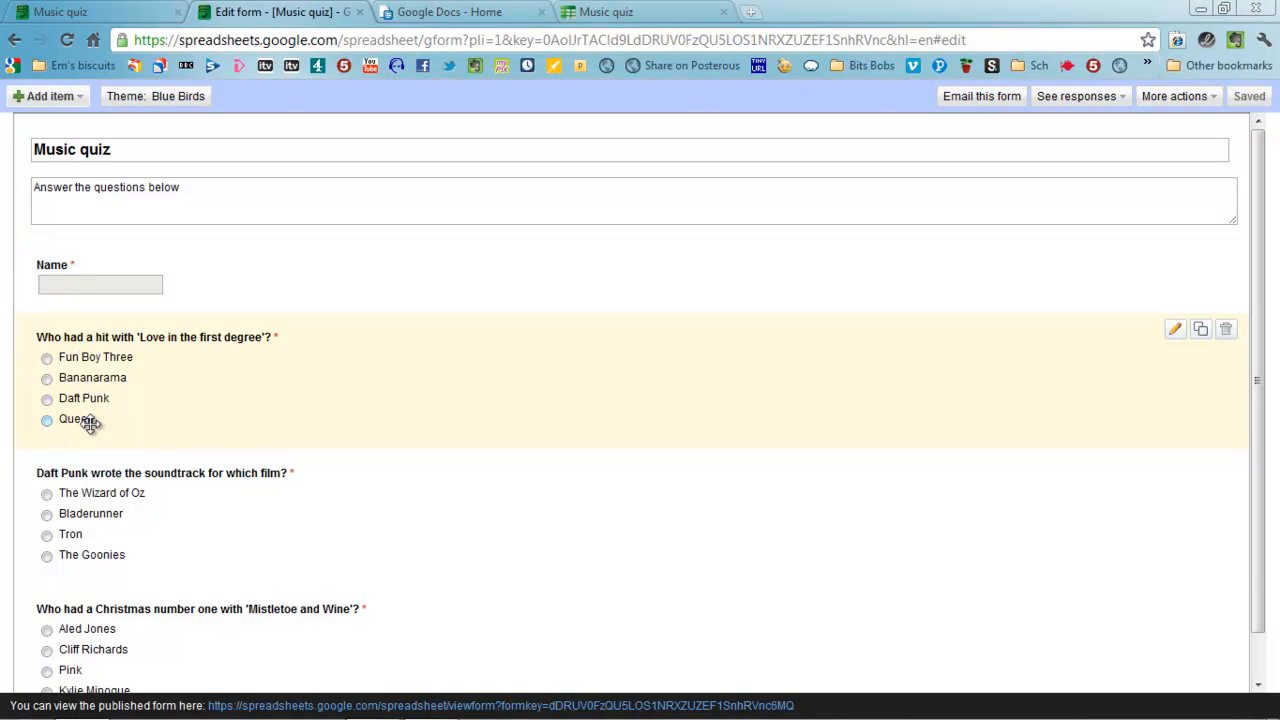
scroll(down, 3)
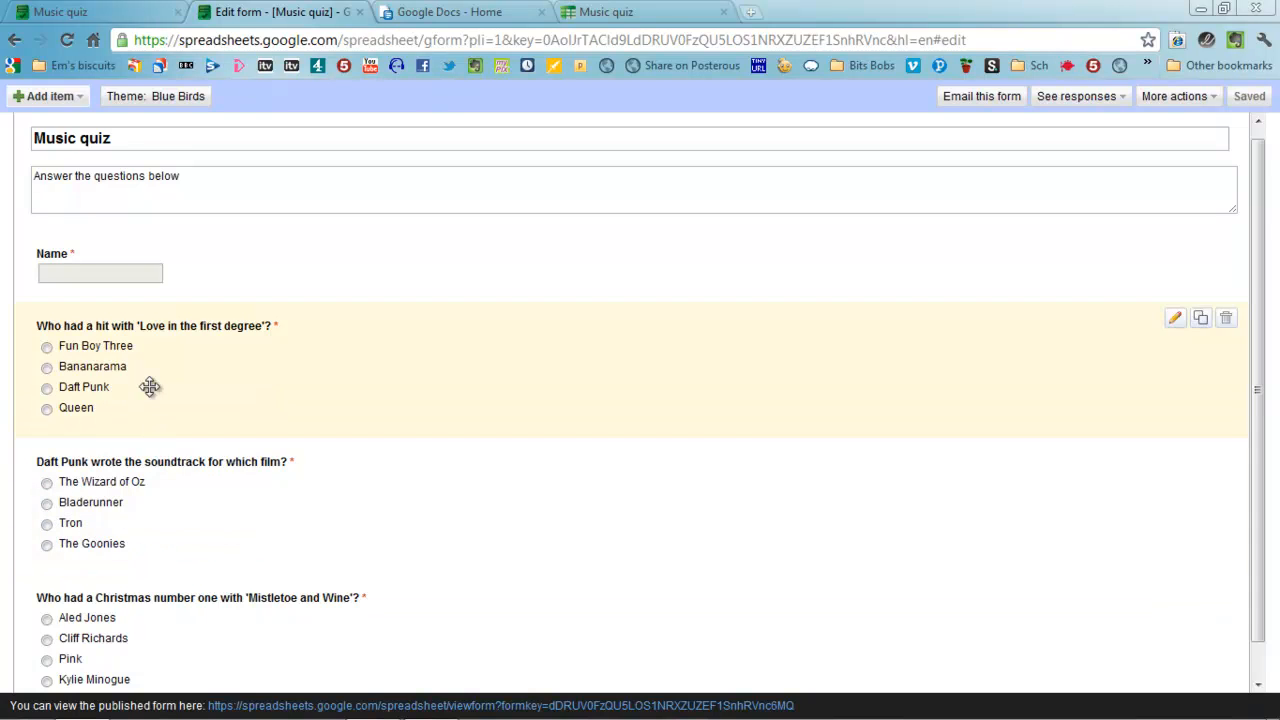
click(500, 704)
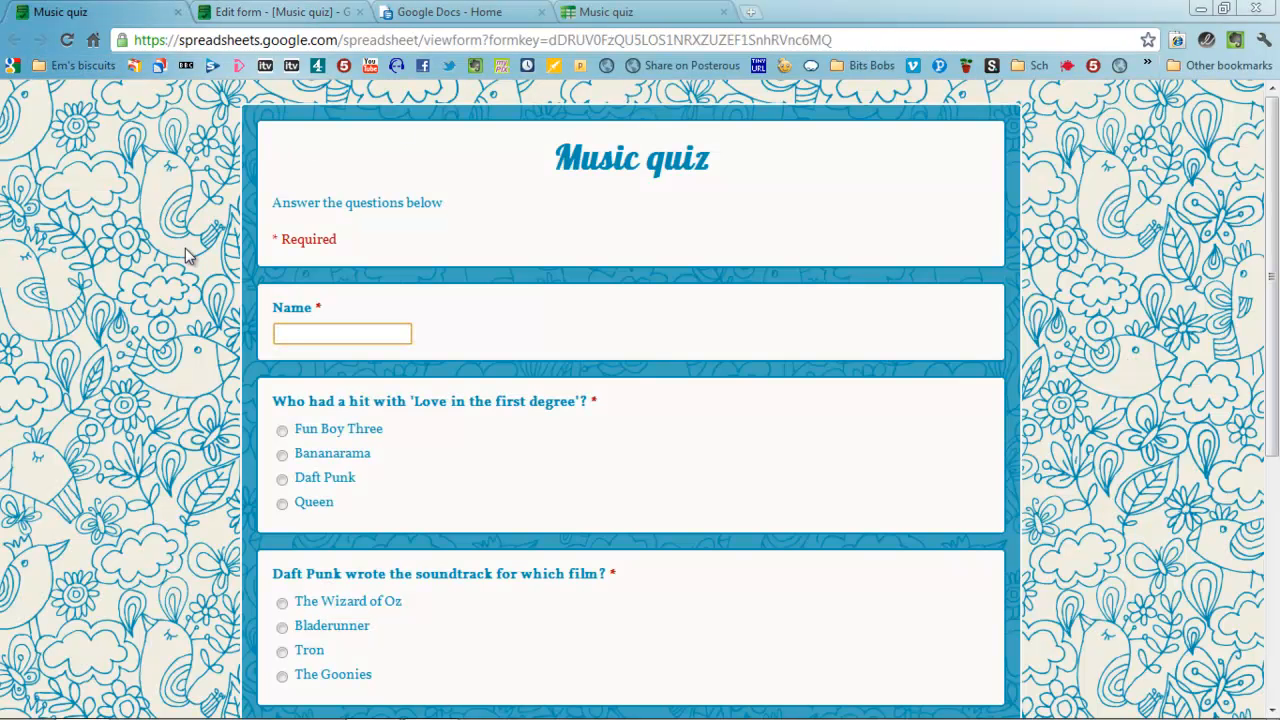
scroll(down, 3)
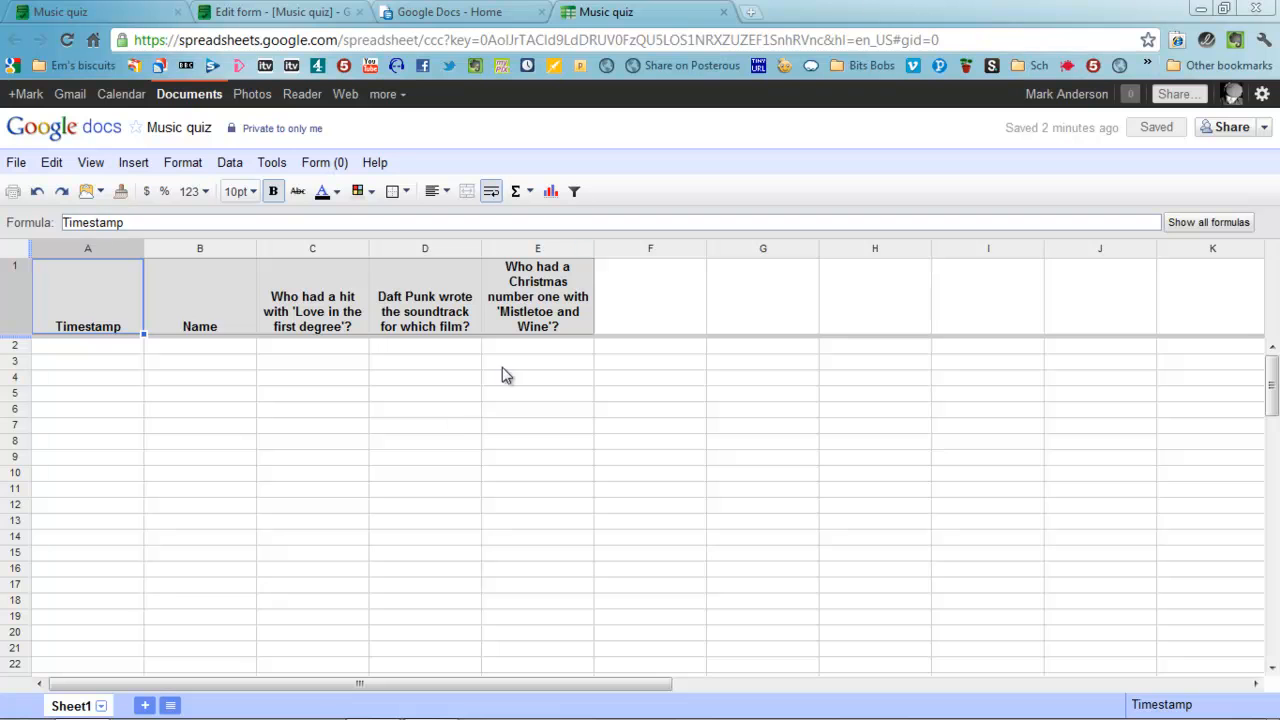
mouse_move(370, 380)
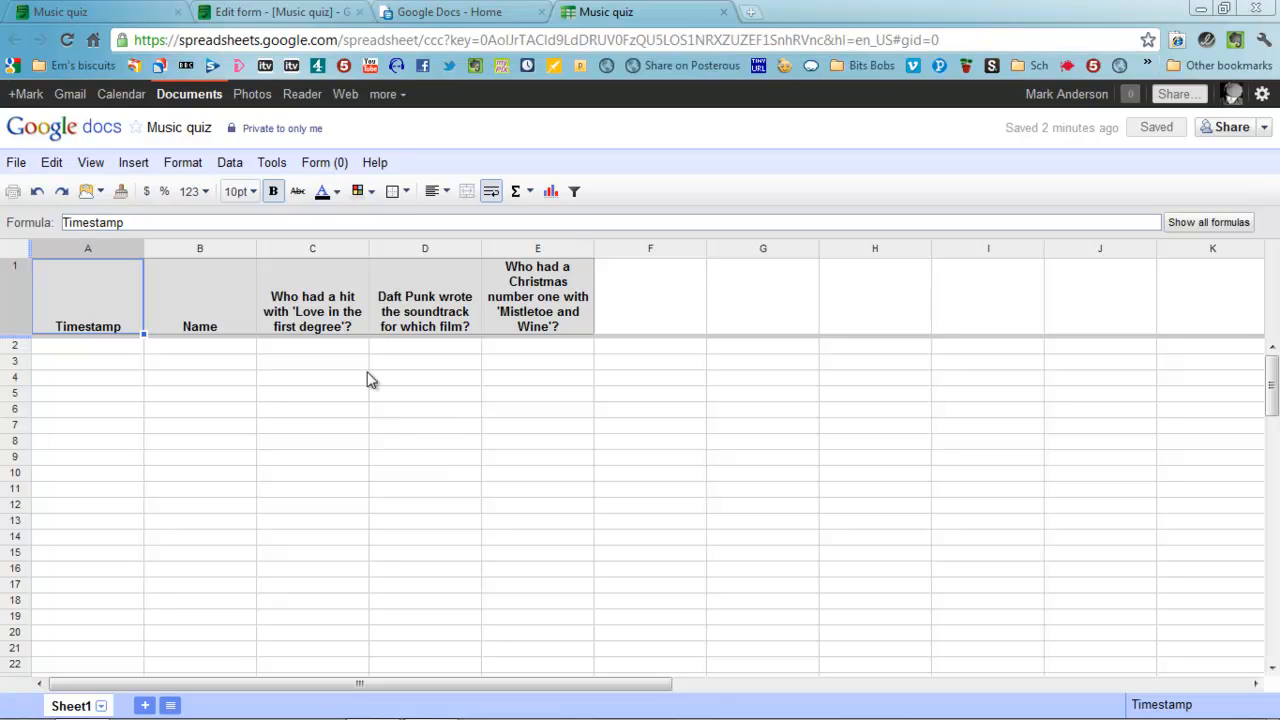
Step: From the responses spreadsheet's Insert menu, bring up the Script gallery
click(182, 162)
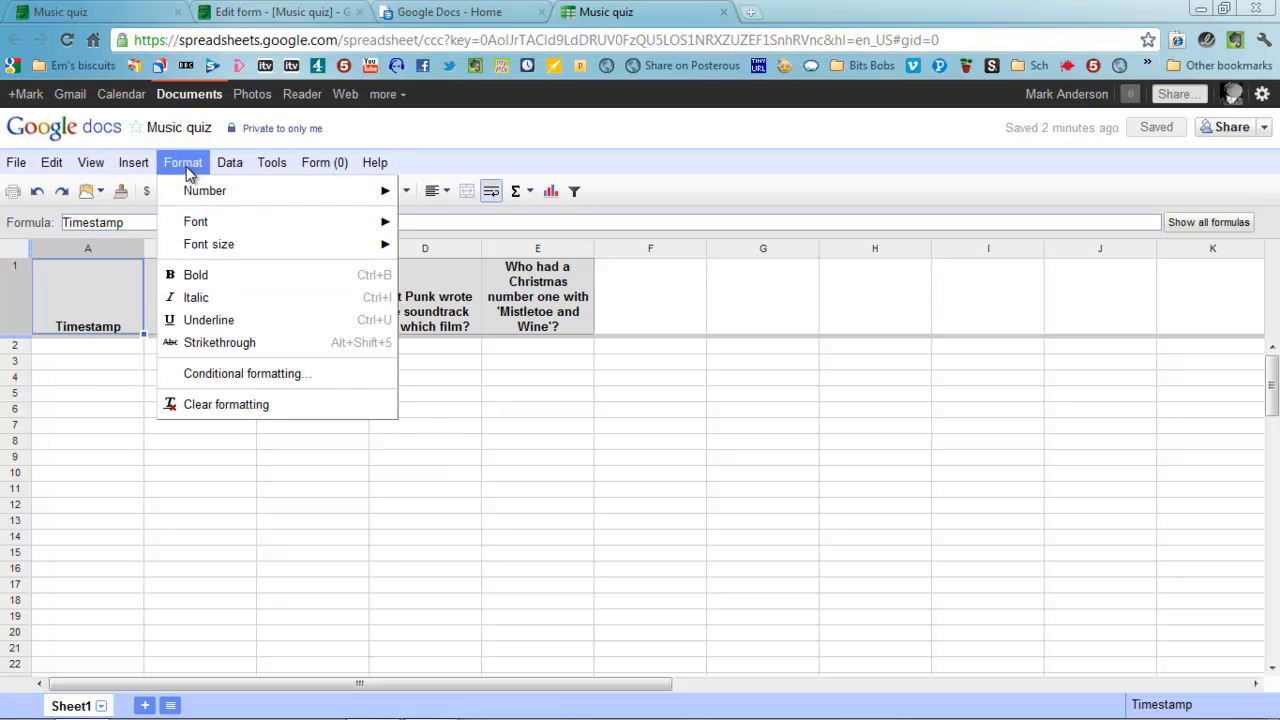
click(132, 162)
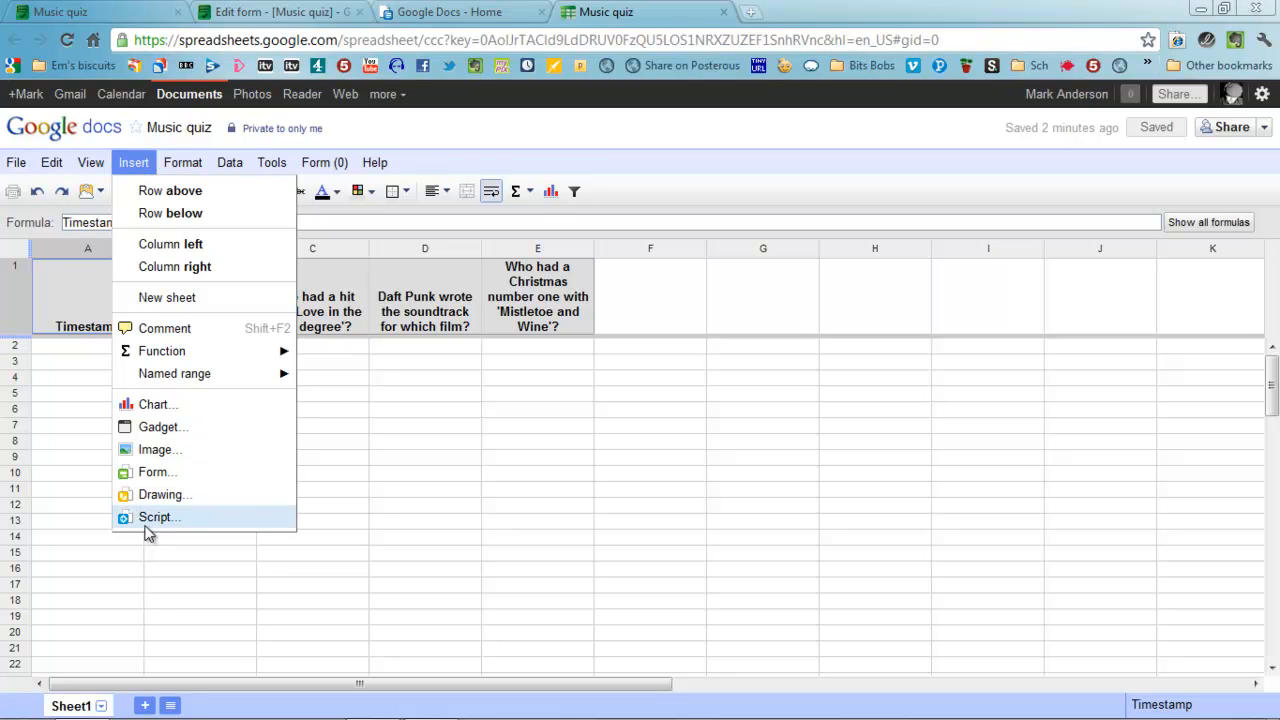
click(158, 516)
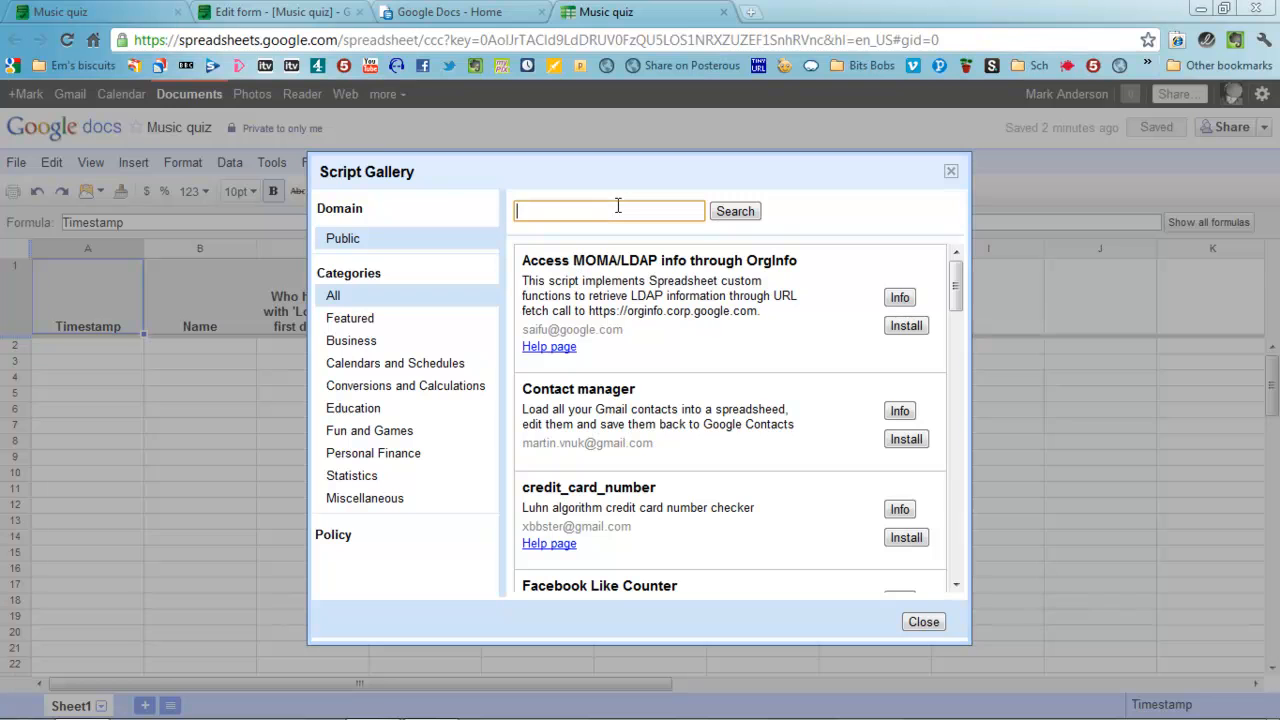
Step: Search the script gallery for 'flub' and install the Flubaroo grading script
text(flubaroo)
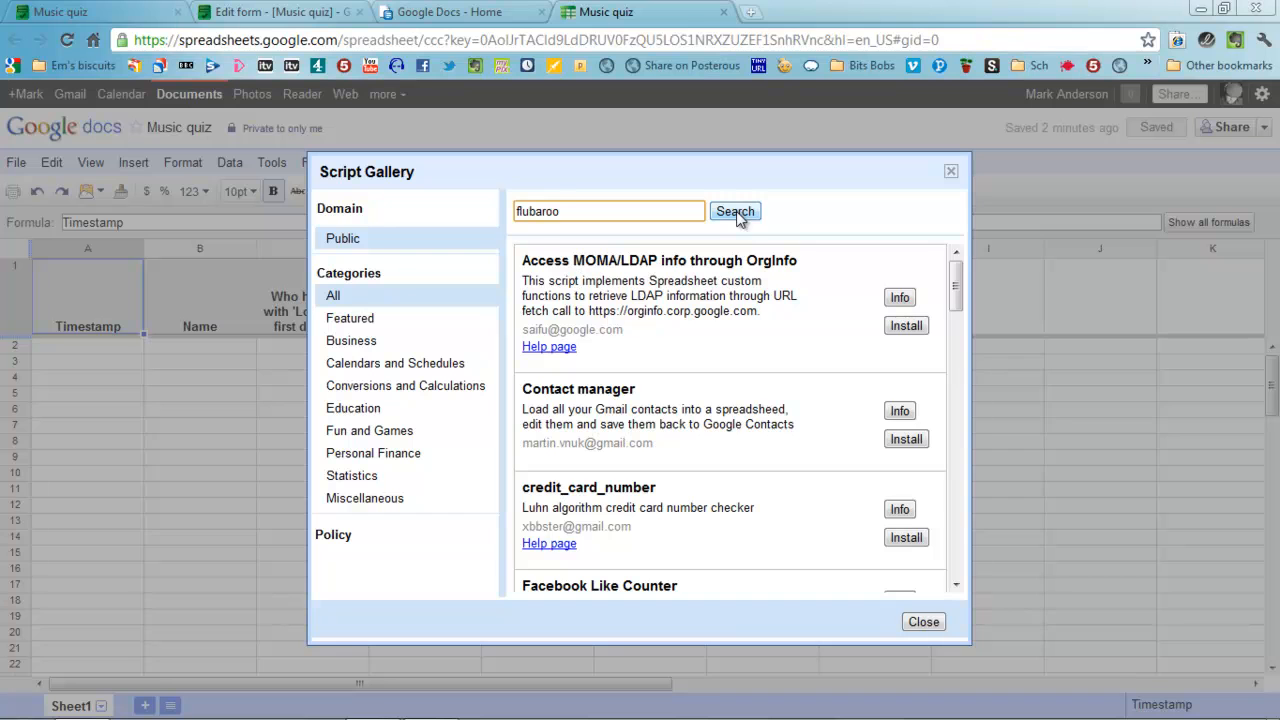
click(736, 212)
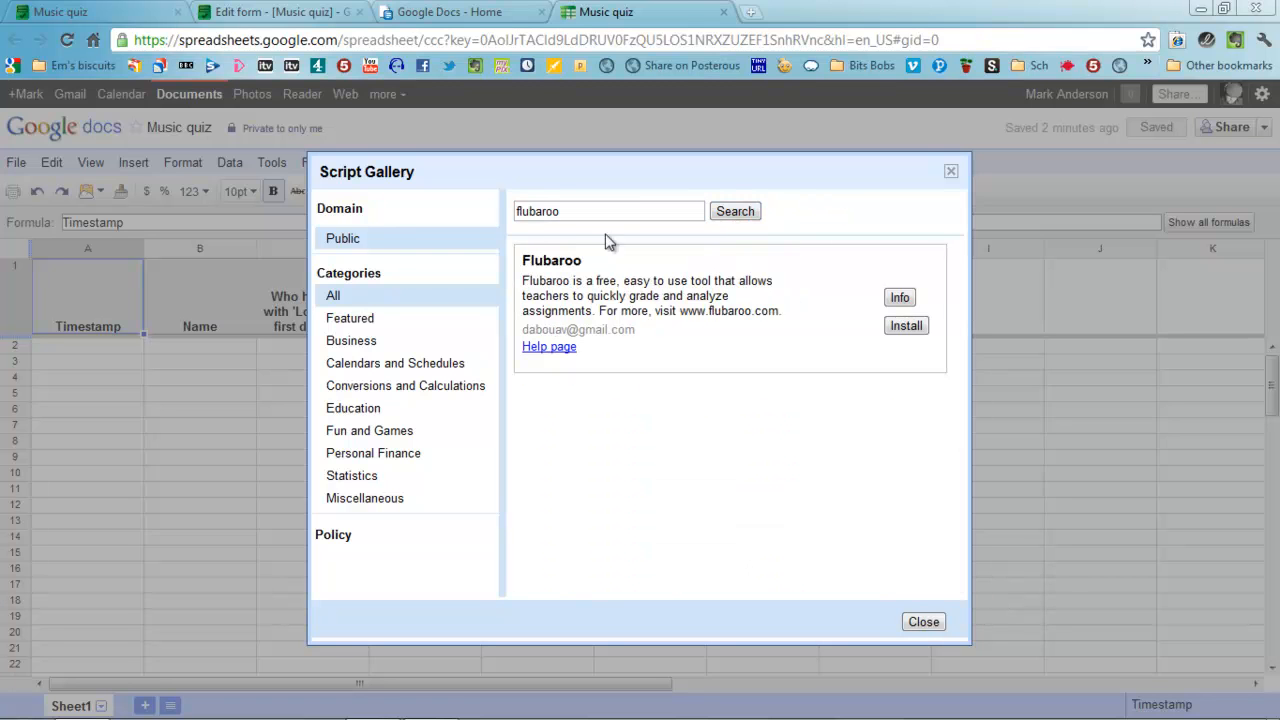
click(906, 324)
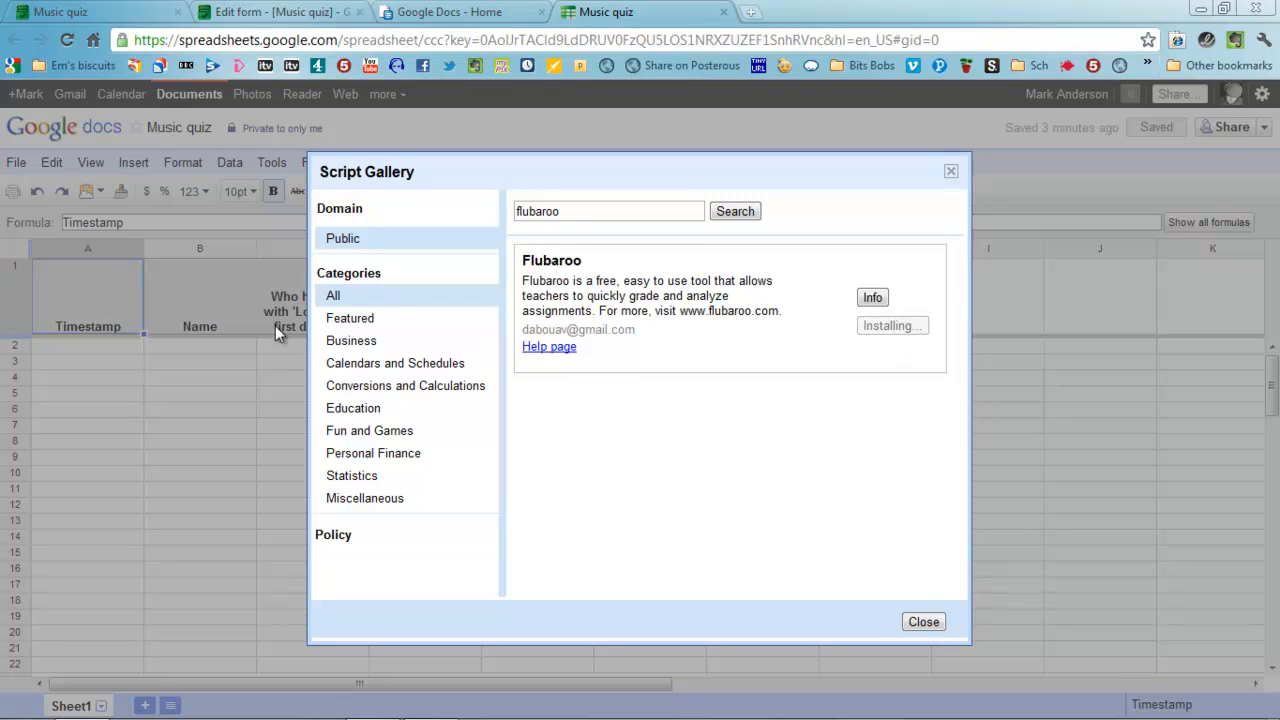
mouse_move(572, 524)
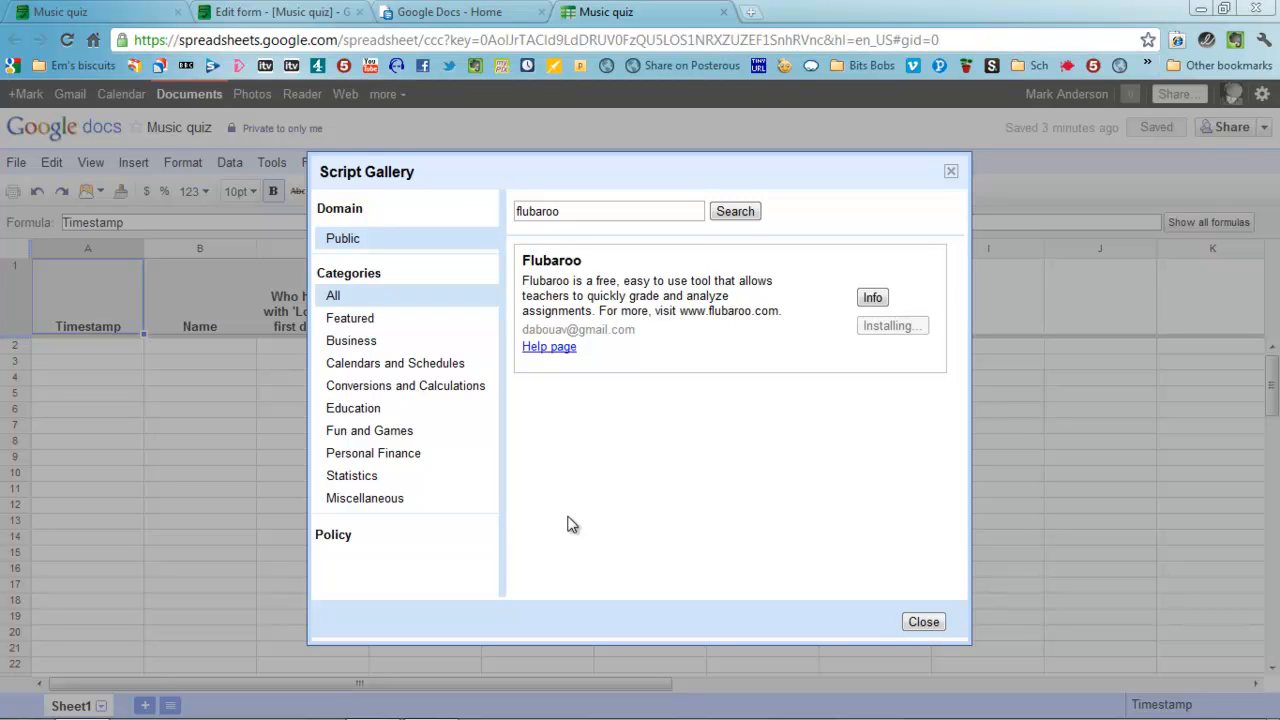
mouse_move(578, 464)
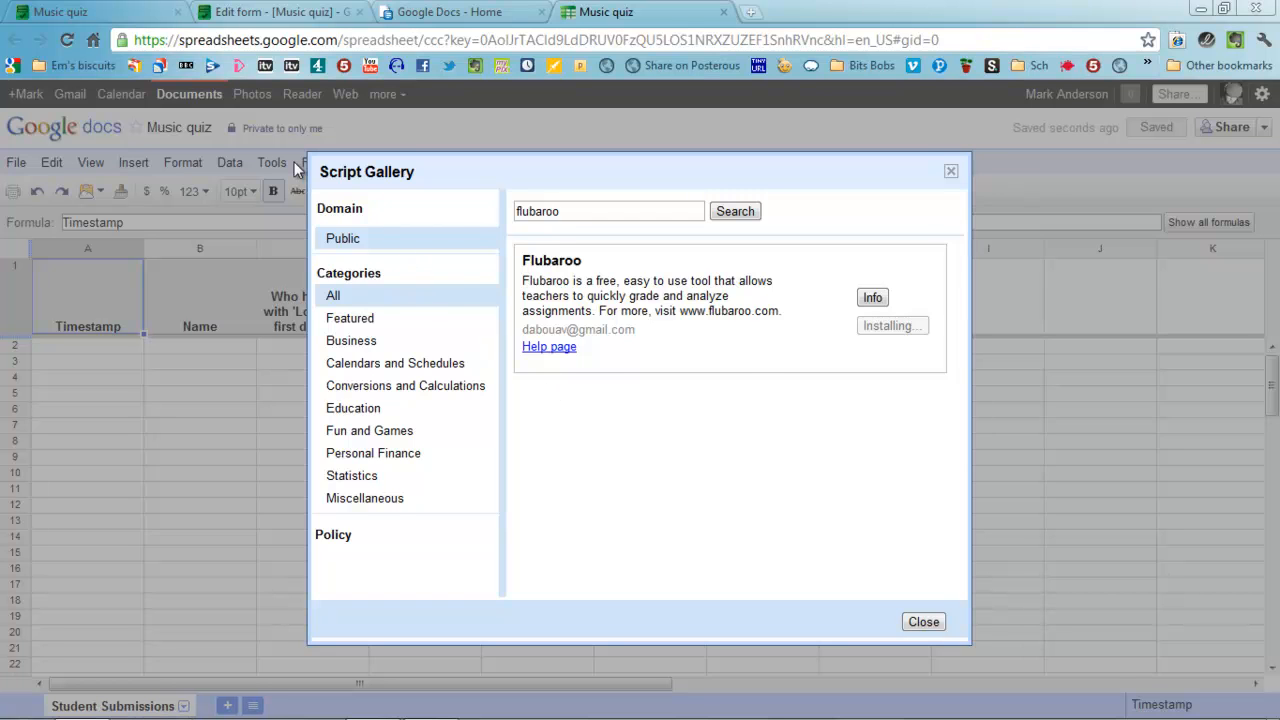
Step: Authorise Flubaroo to run and reveal its menu with Grade Assignment
click(888, 324)
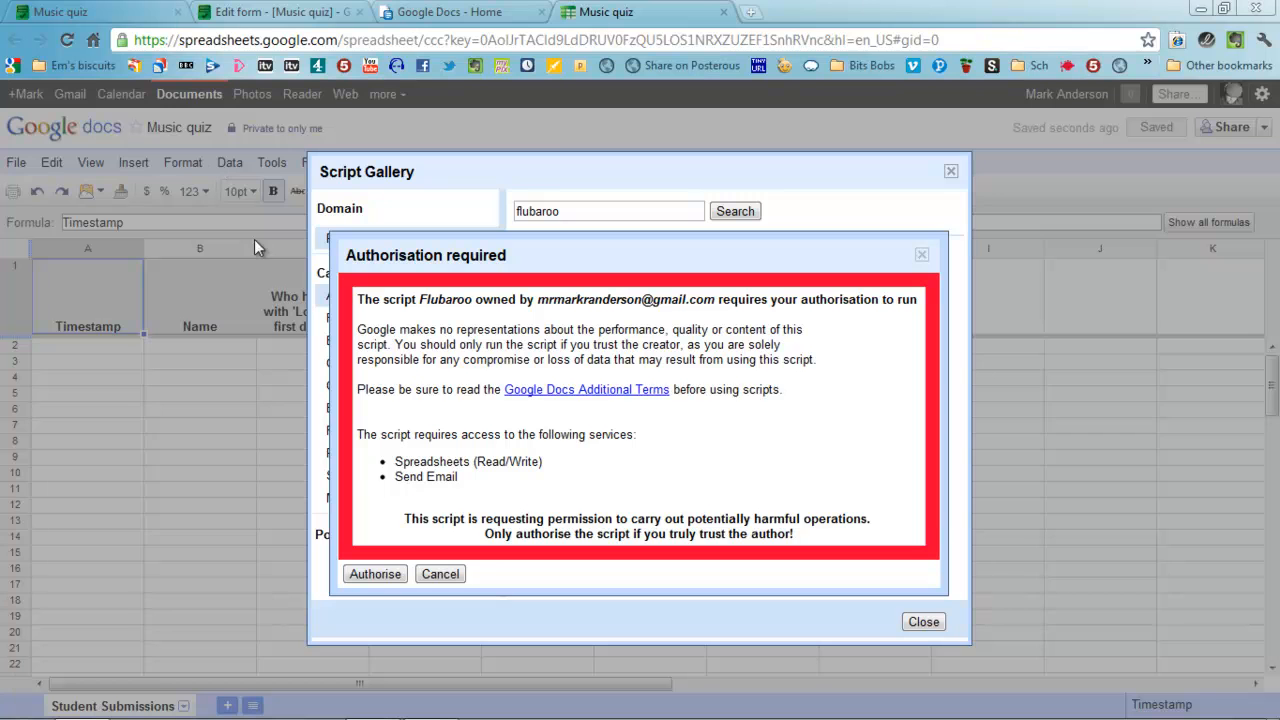
click(374, 572)
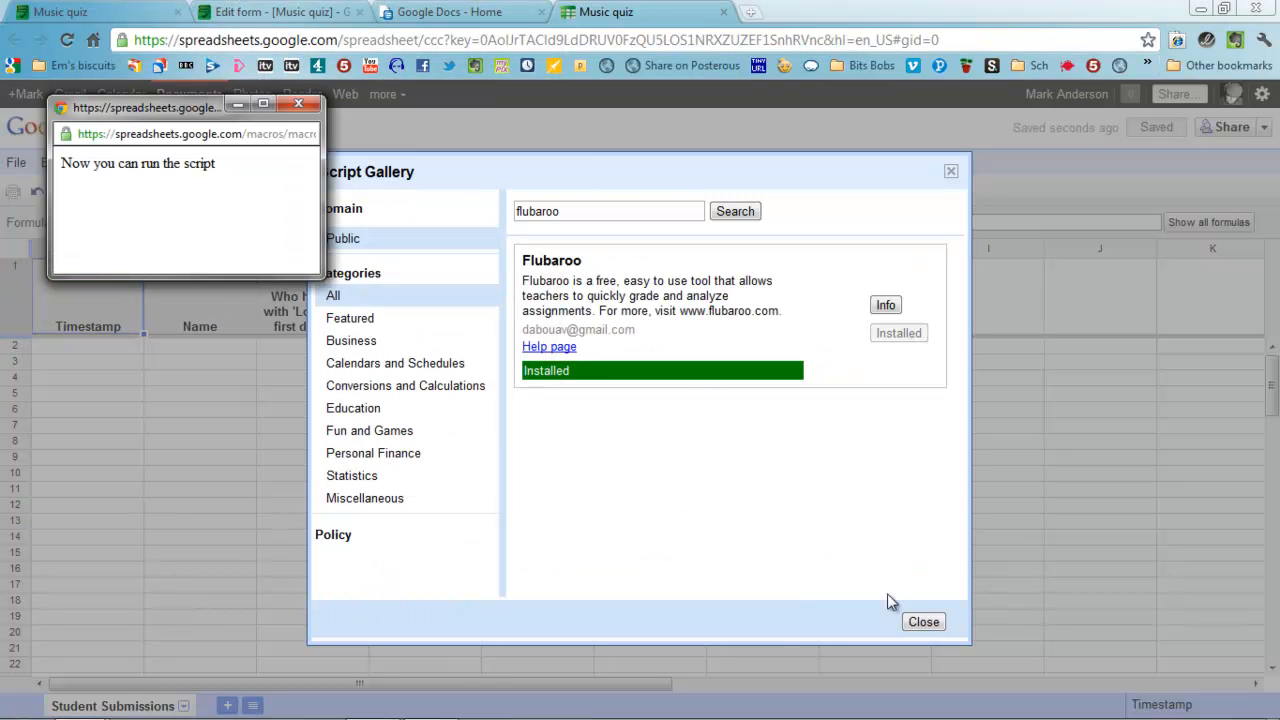
click(924, 620)
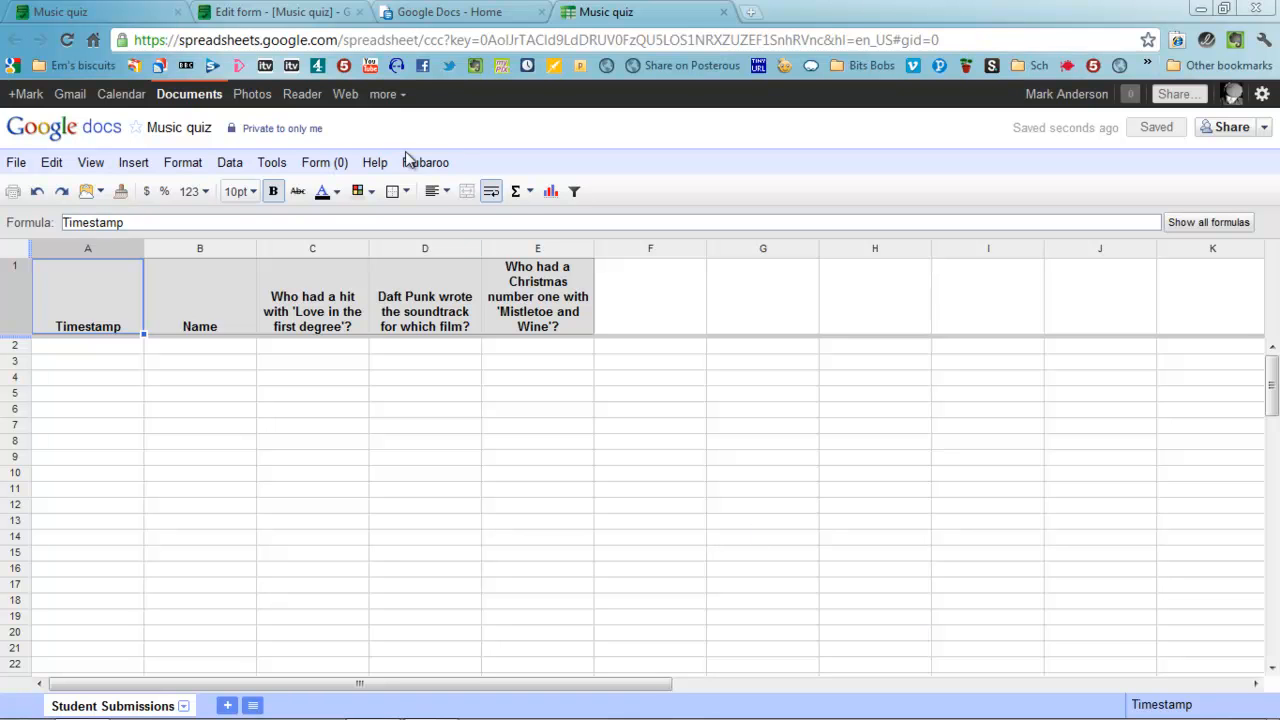
click(424, 162)
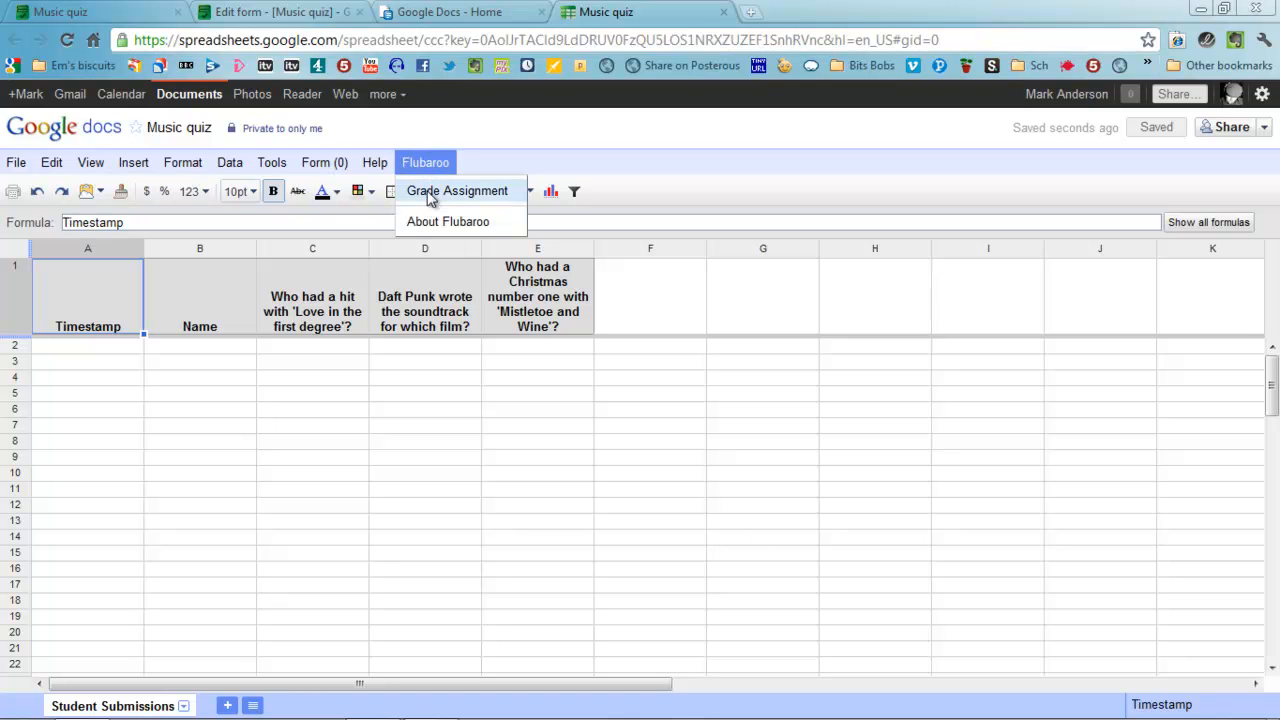
mouse_move(428, 172)
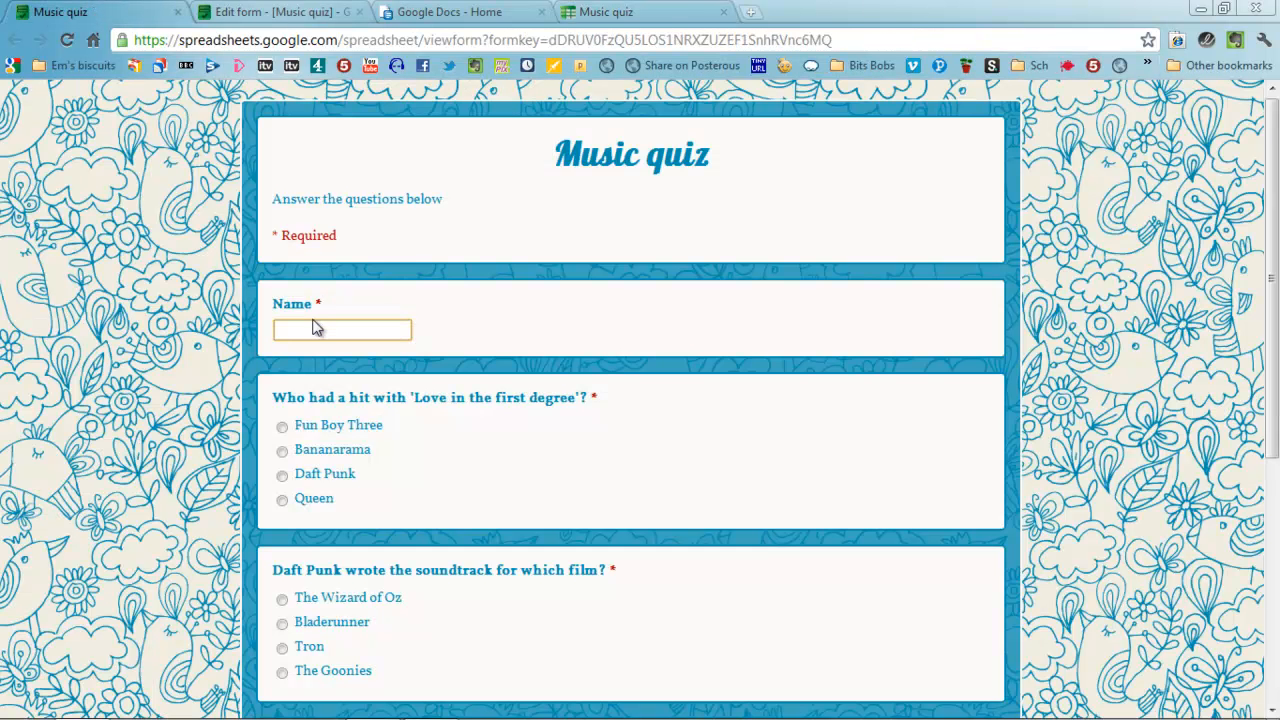
Step: Submit Mark's response with Cliff Richards for the Christmas question and return to the form
text(Mark)
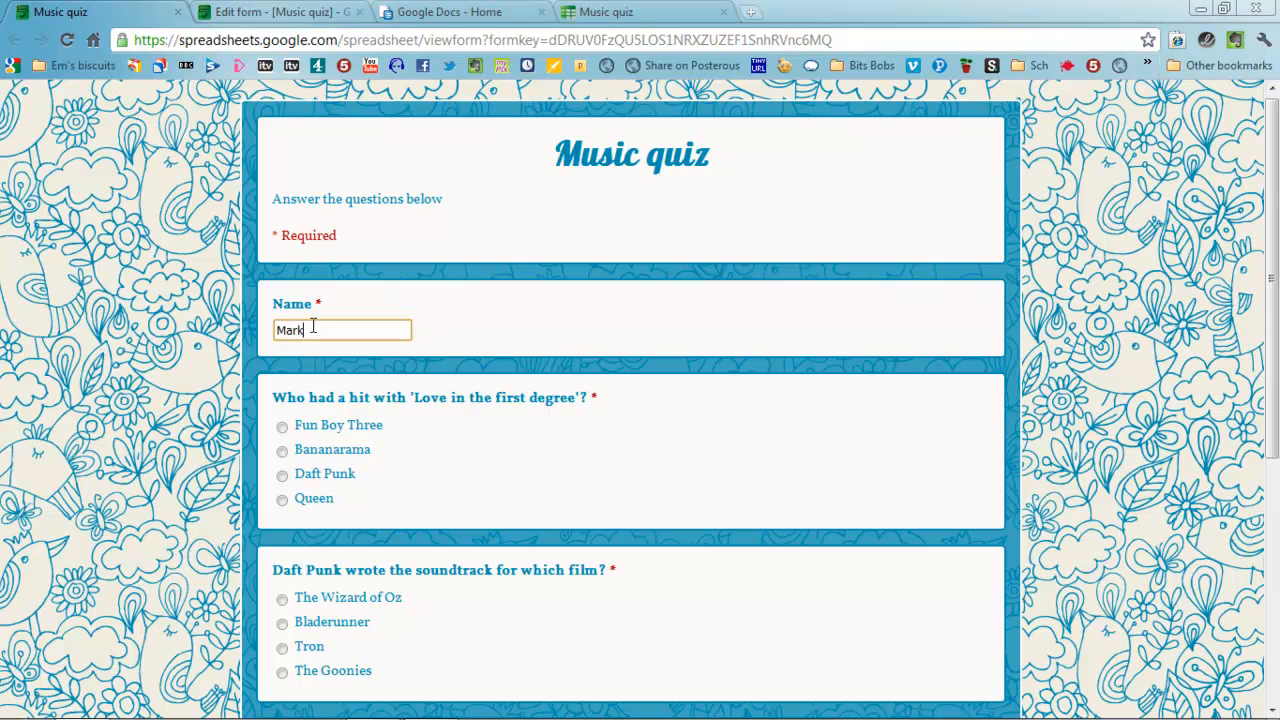
mouse_move(290, 450)
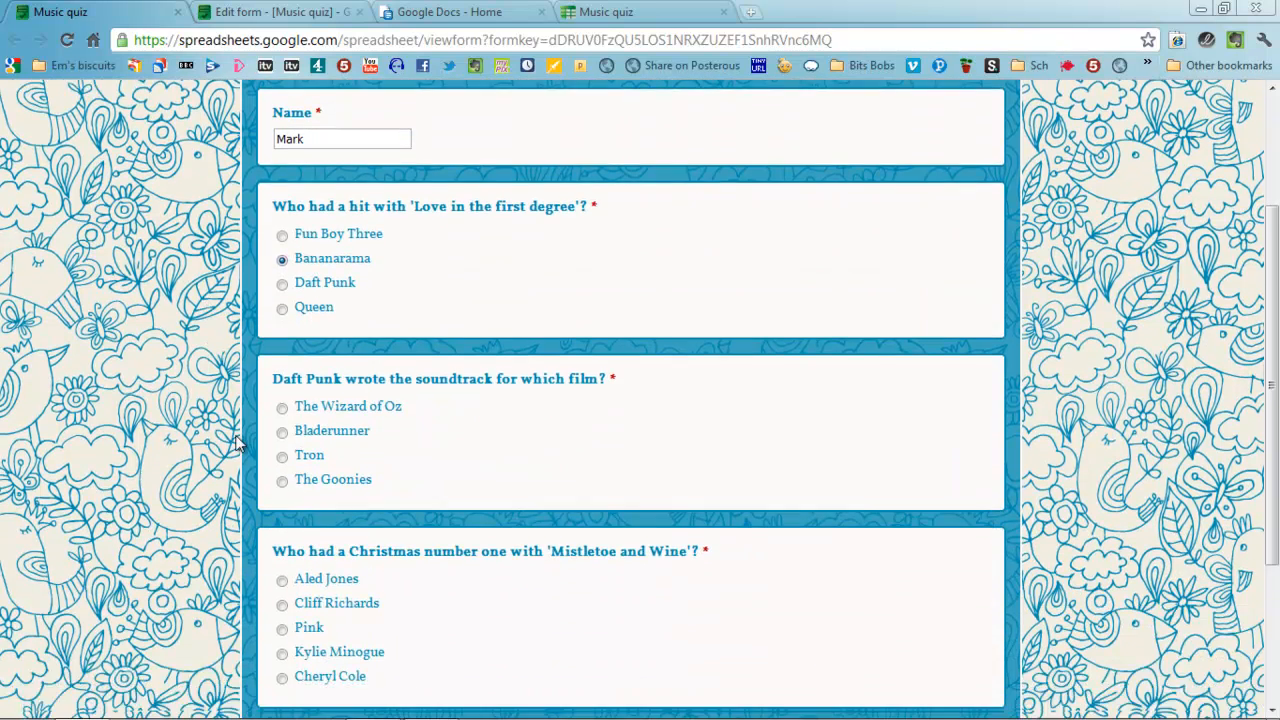
scroll(down, 3)
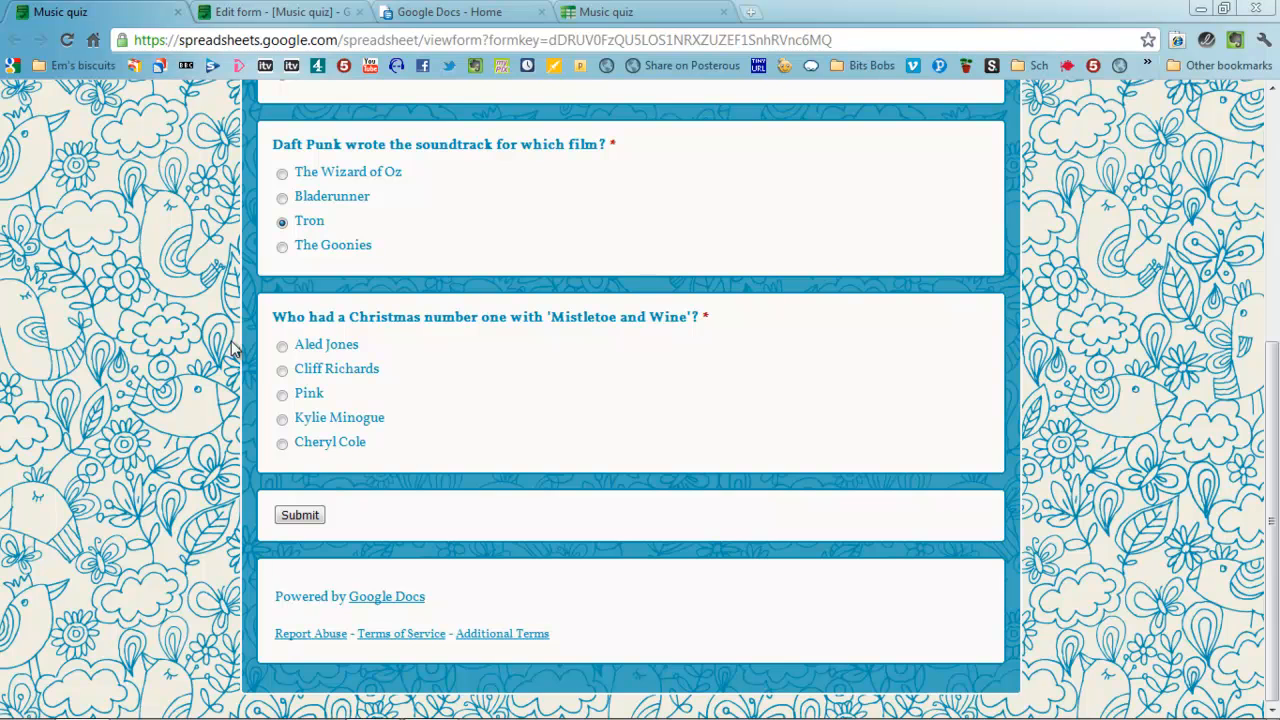
click(282, 368)
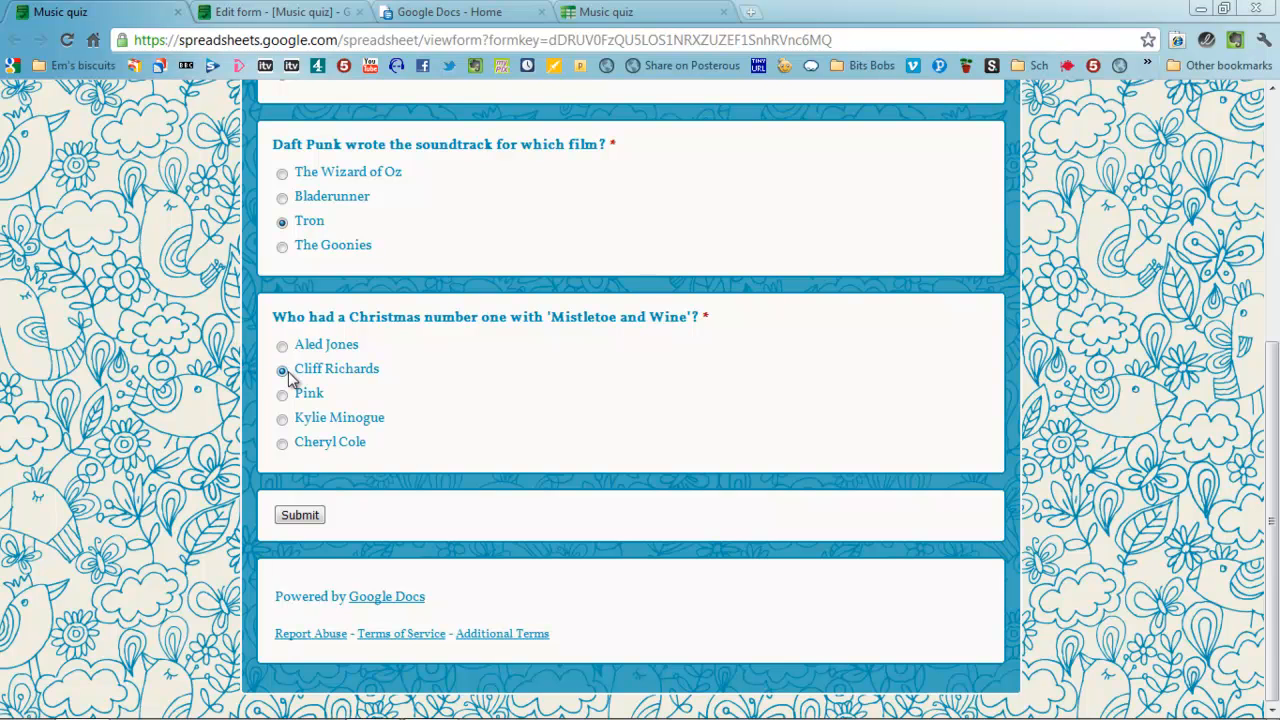
click(300, 516)
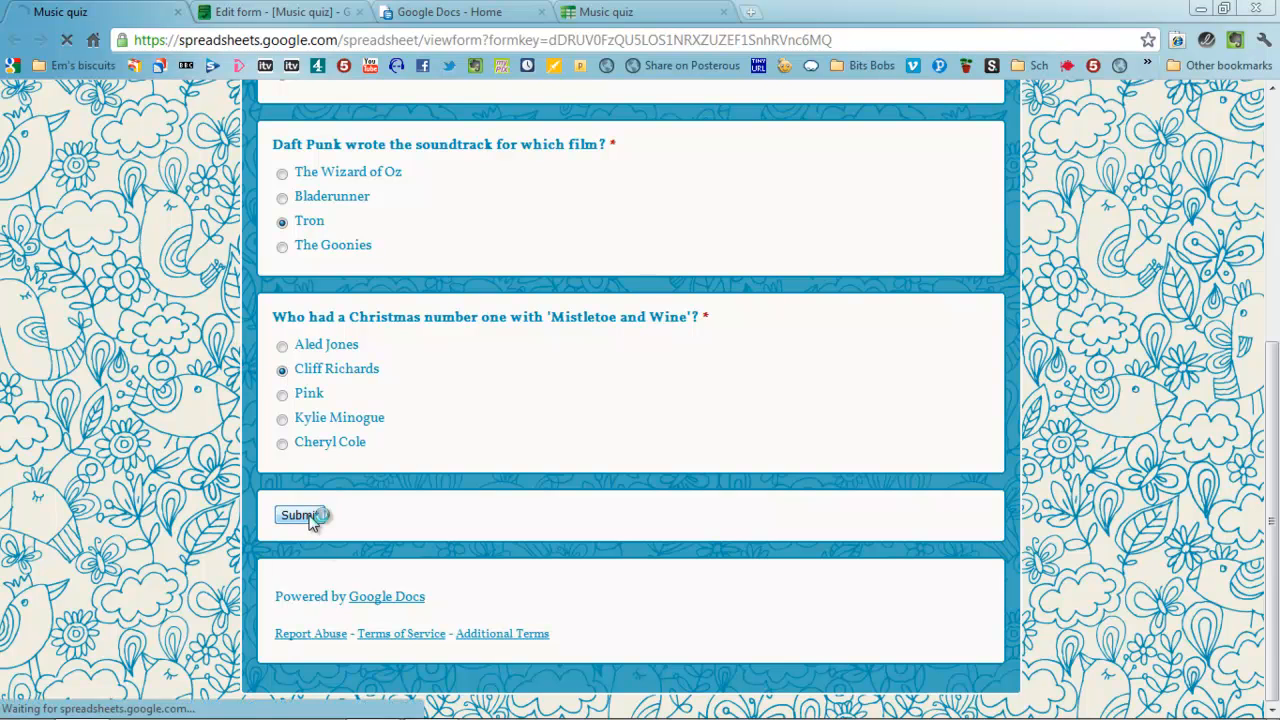
click(300, 516)
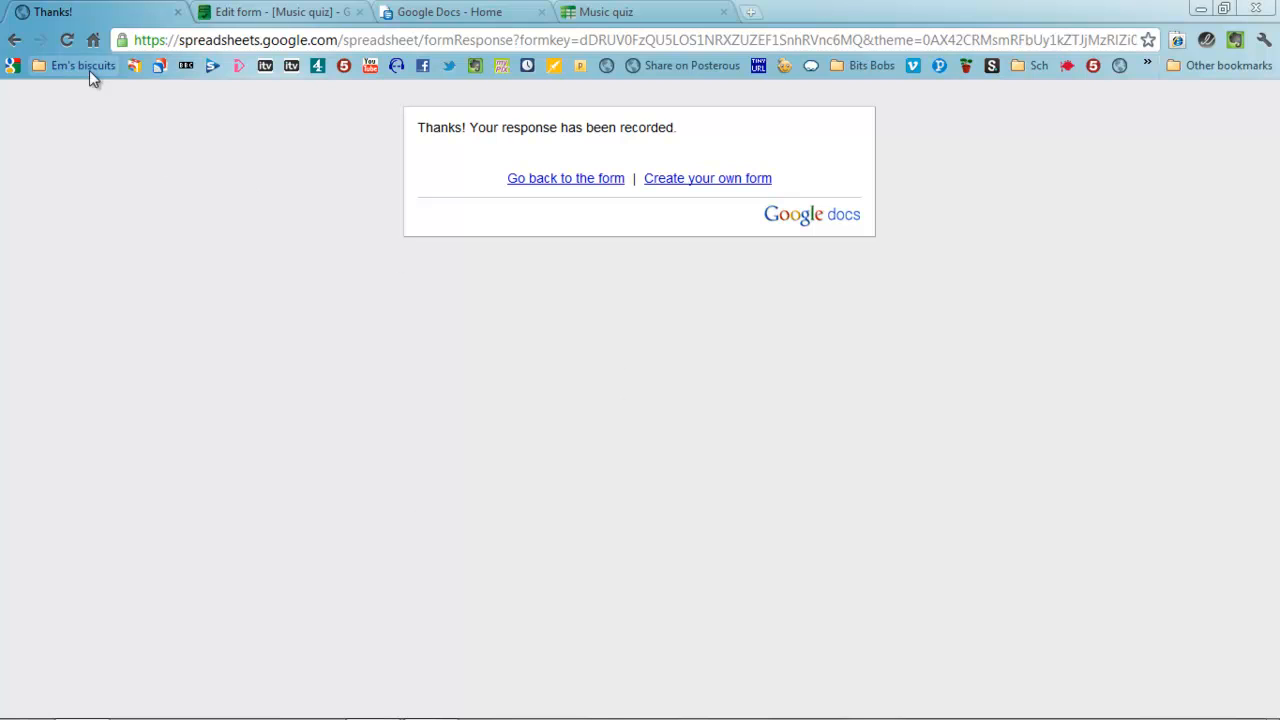
click(564, 178)
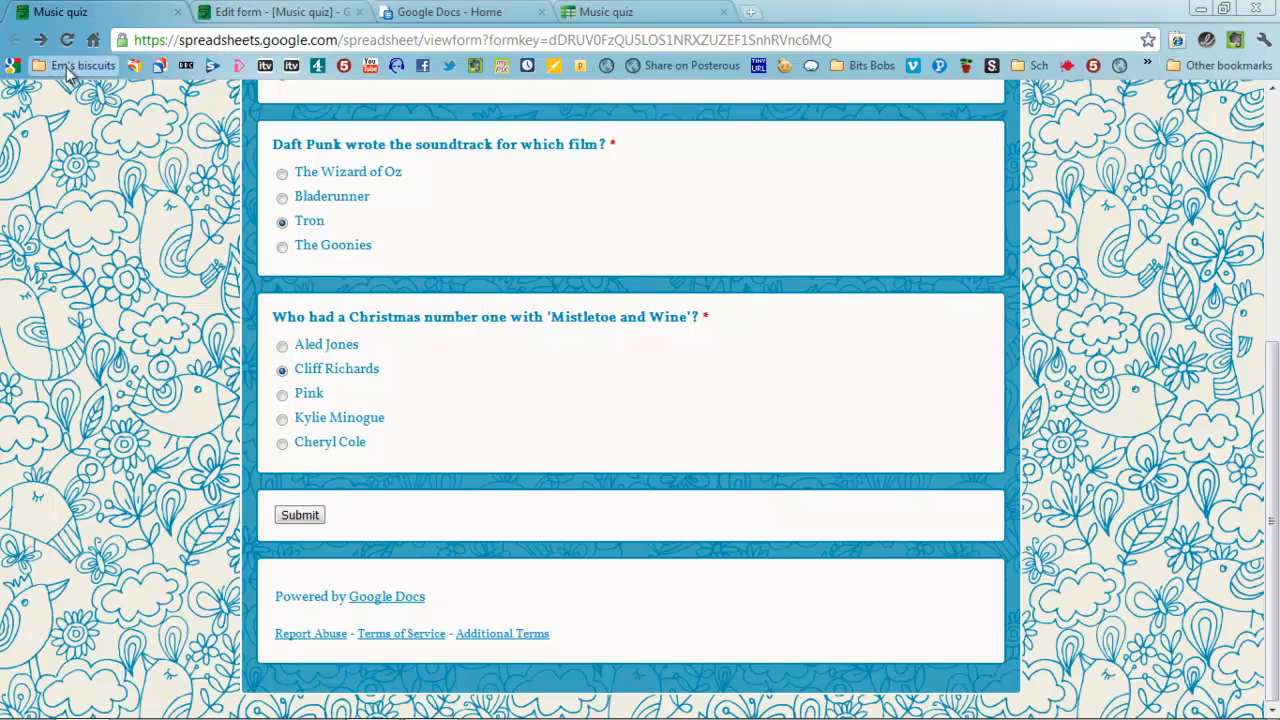
Step: Submit Jane's response answering Cliff Richards and return to a blank form
scroll(up, 3)
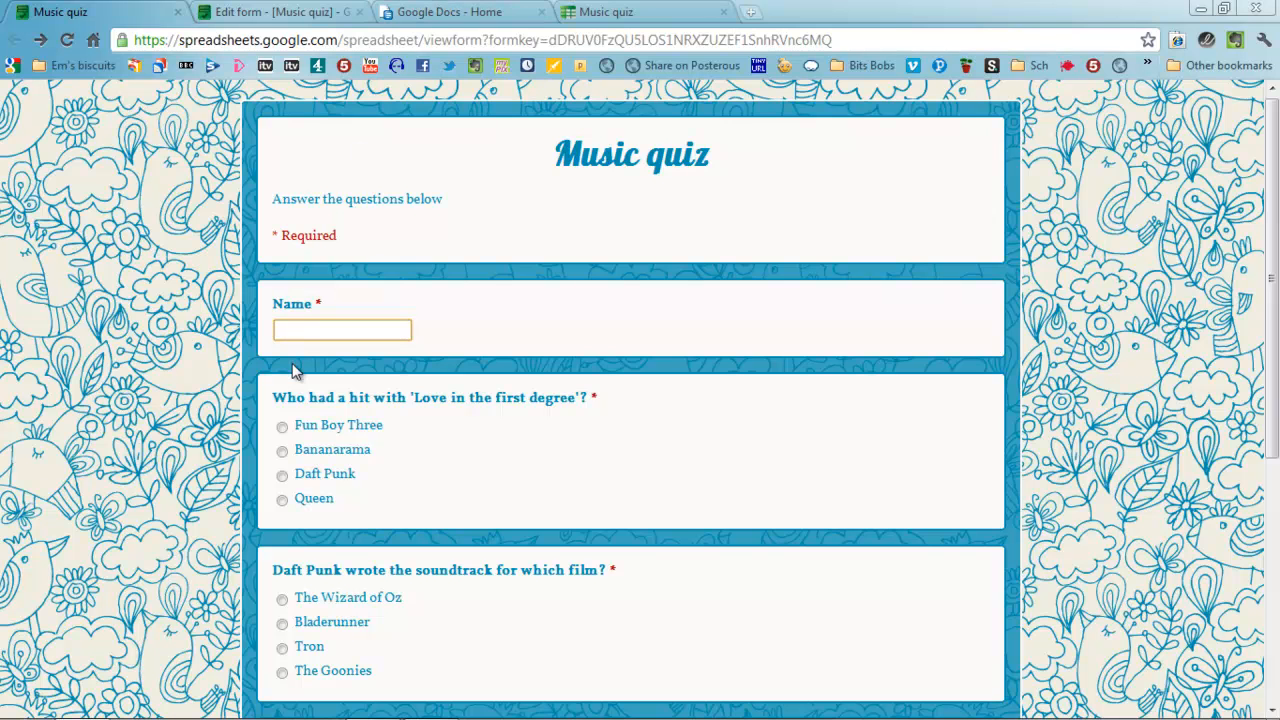
text(Jane)
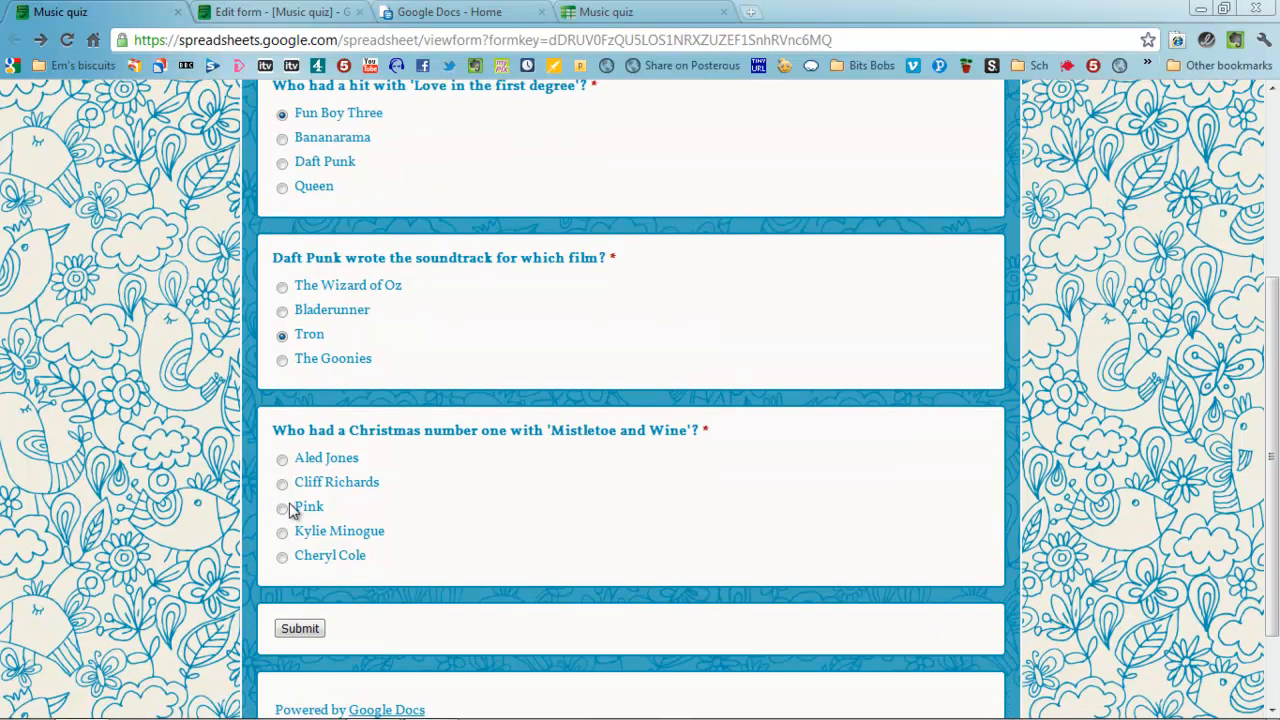
click(282, 482)
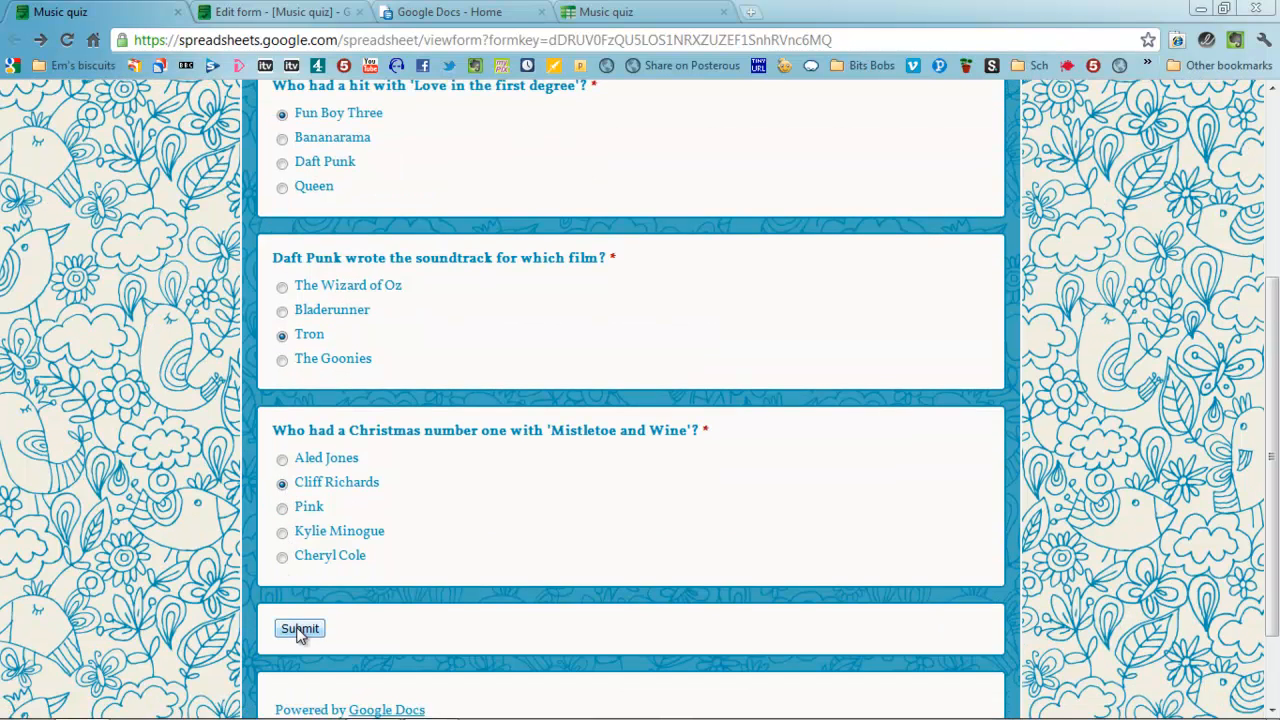
click(300, 628)
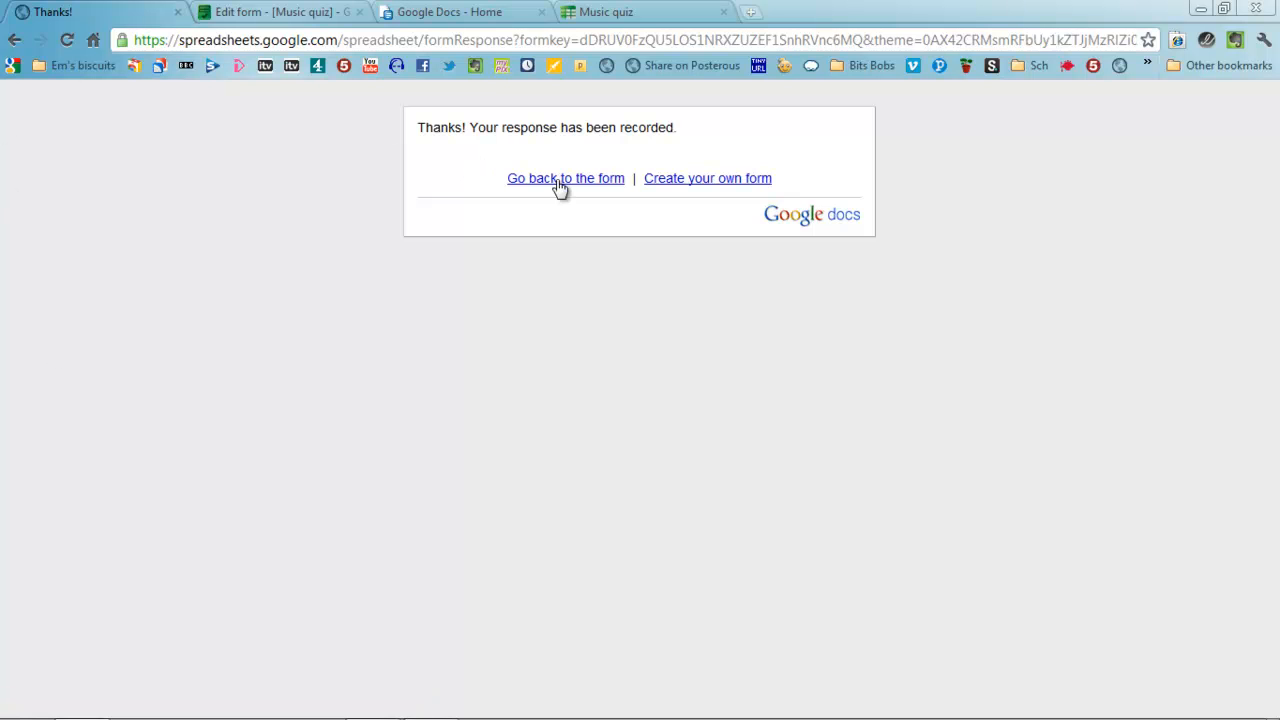
click(564, 178)
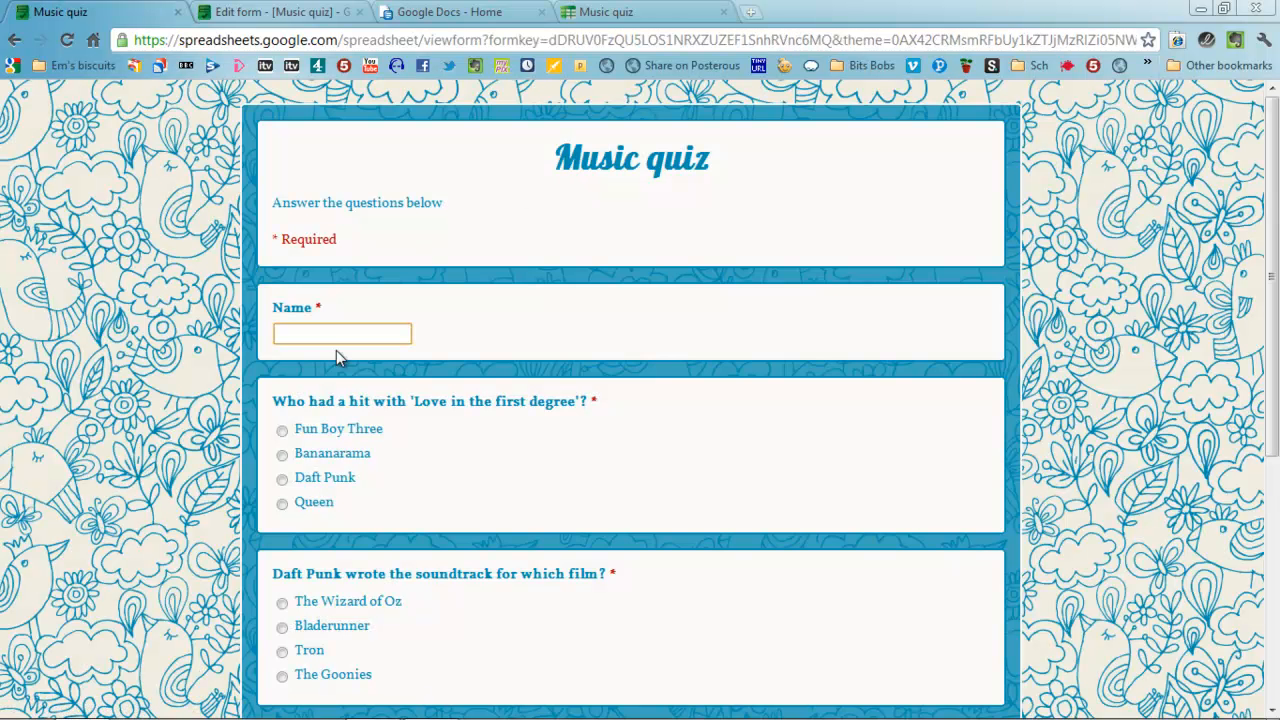
Step: Submit John's response answering Daft Punk and return to a blank form
text(John)
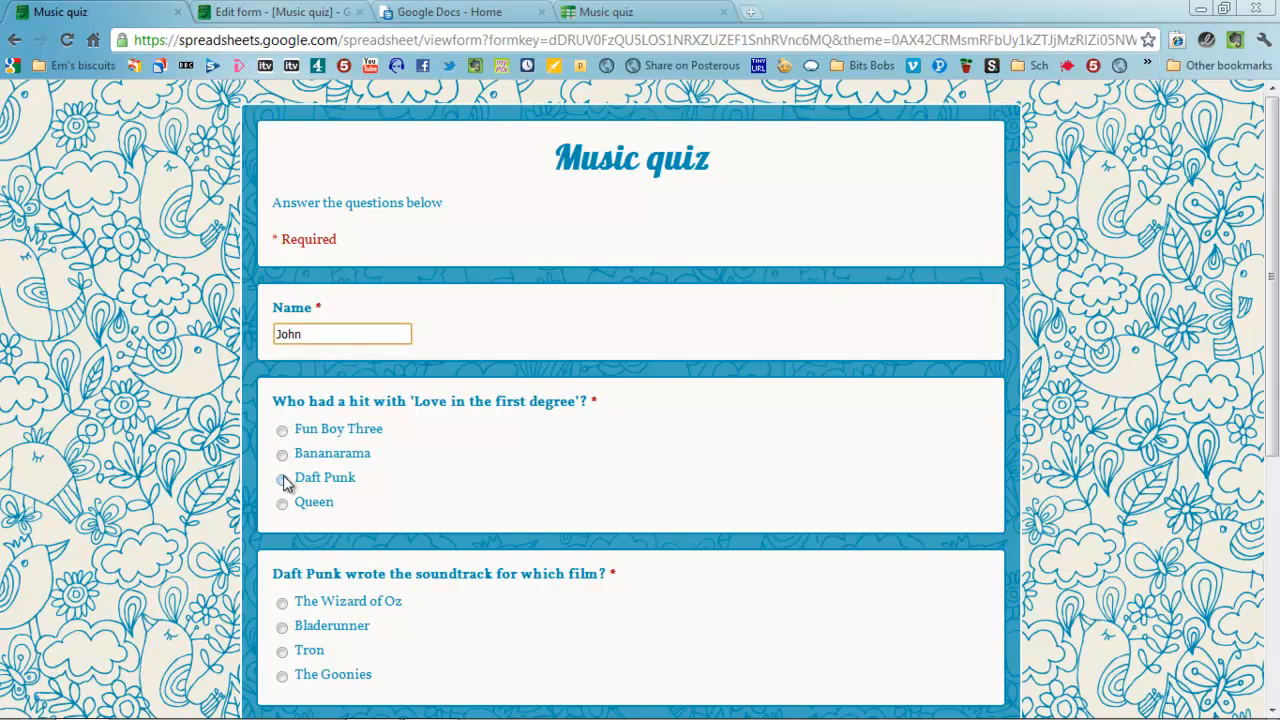
click(282, 476)
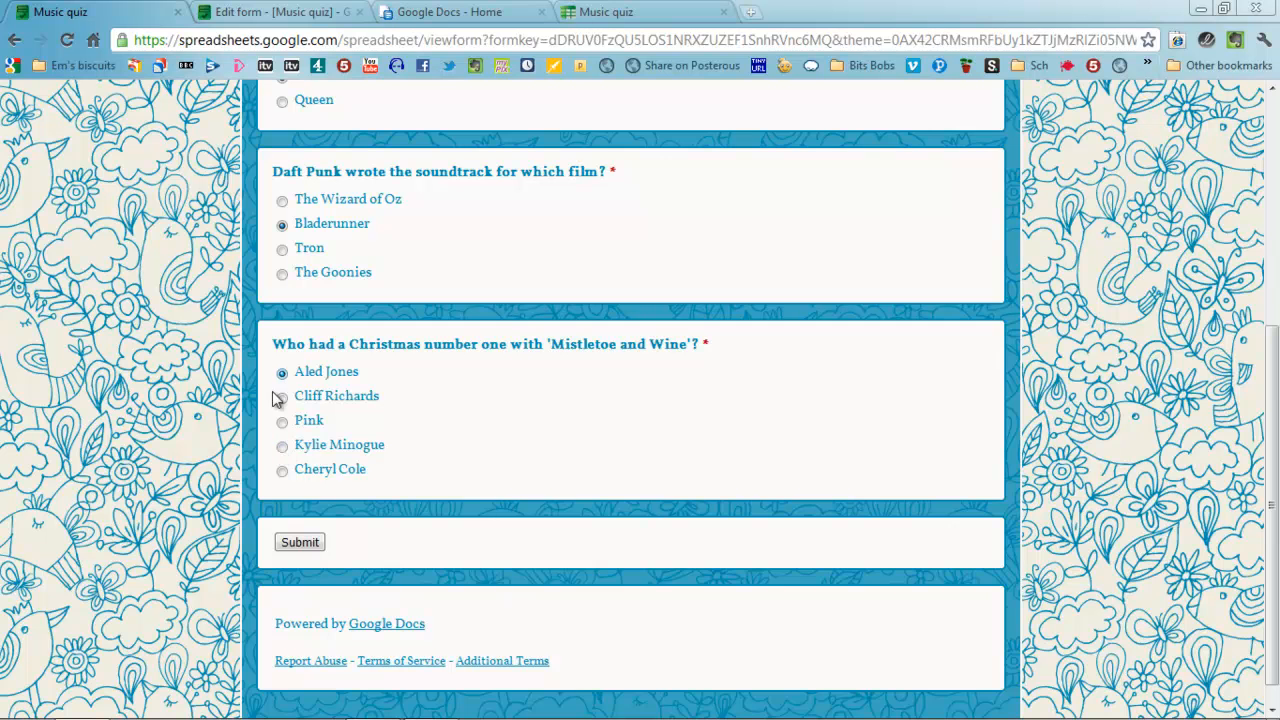
click(300, 540)
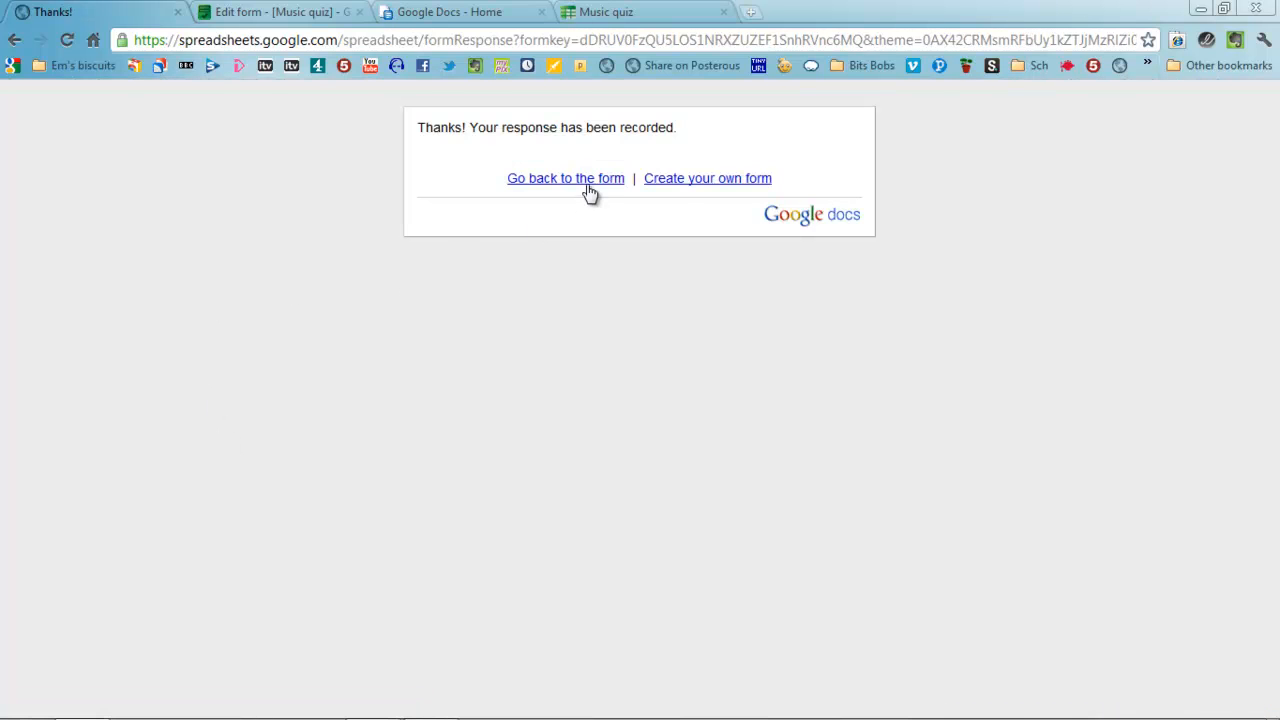
click(564, 178)
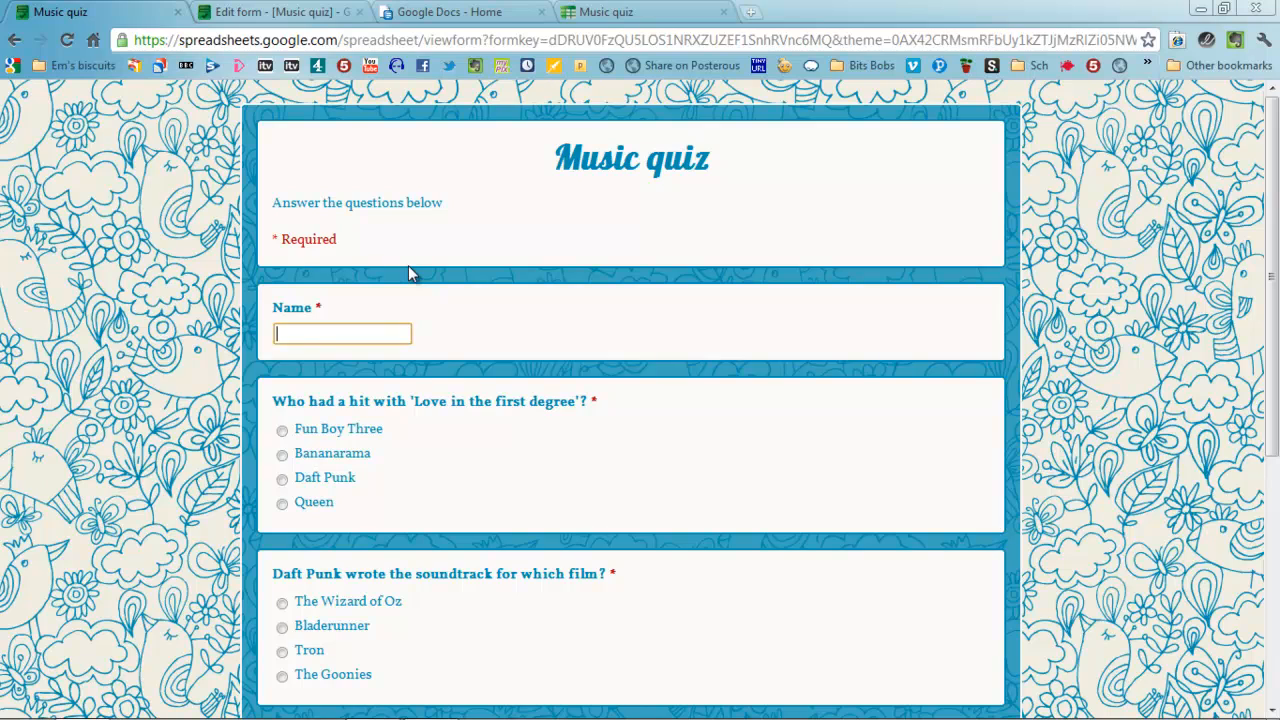
Step: Submit Ian's response and go back to the form
text(Ian)
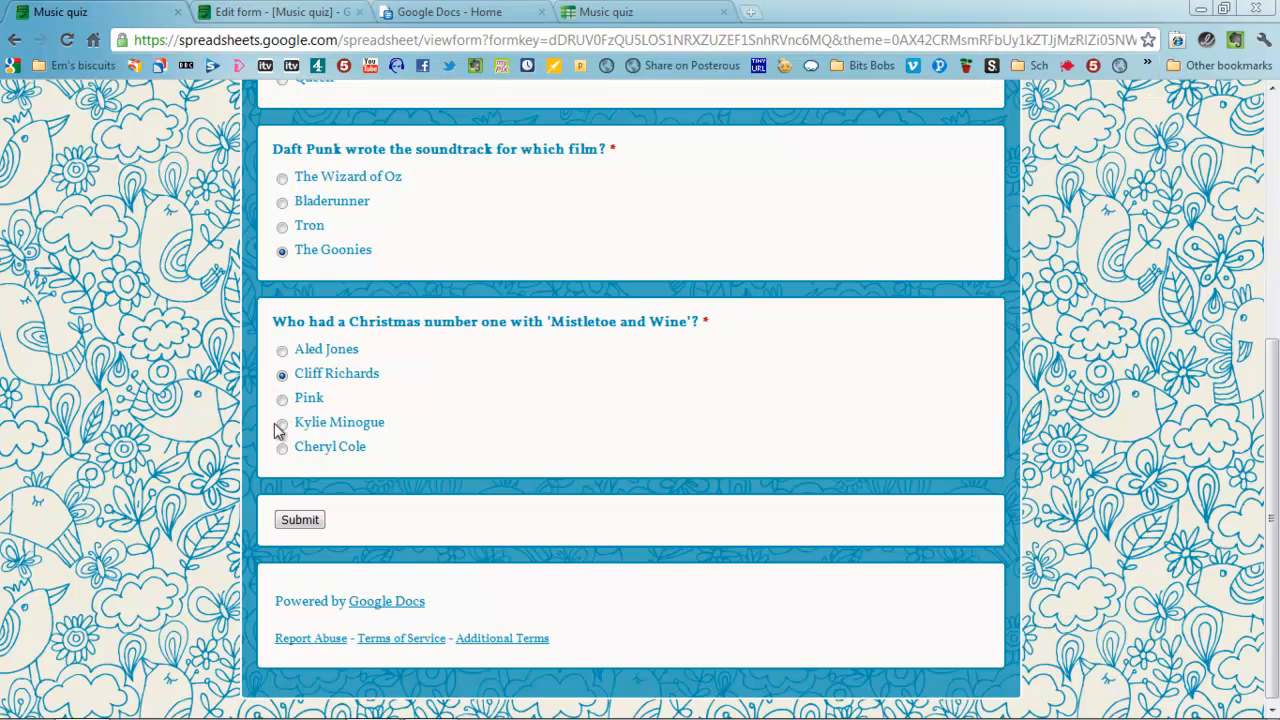
click(300, 520)
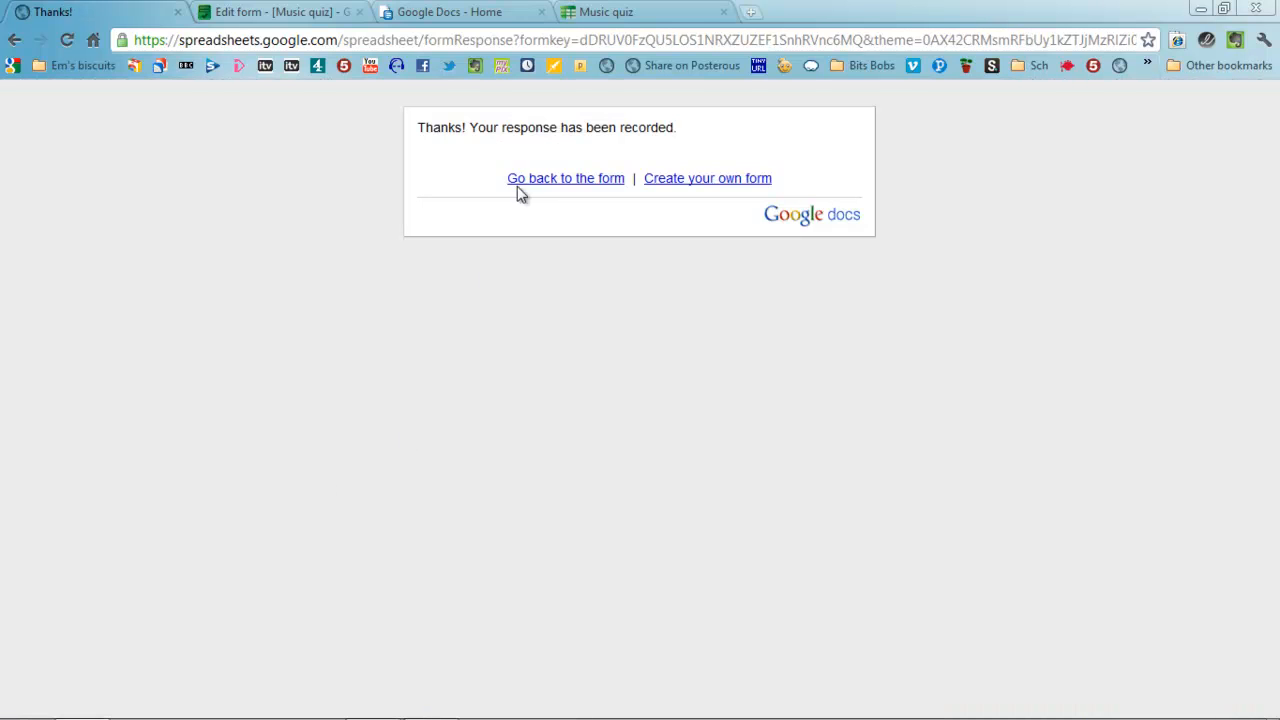
click(564, 178)
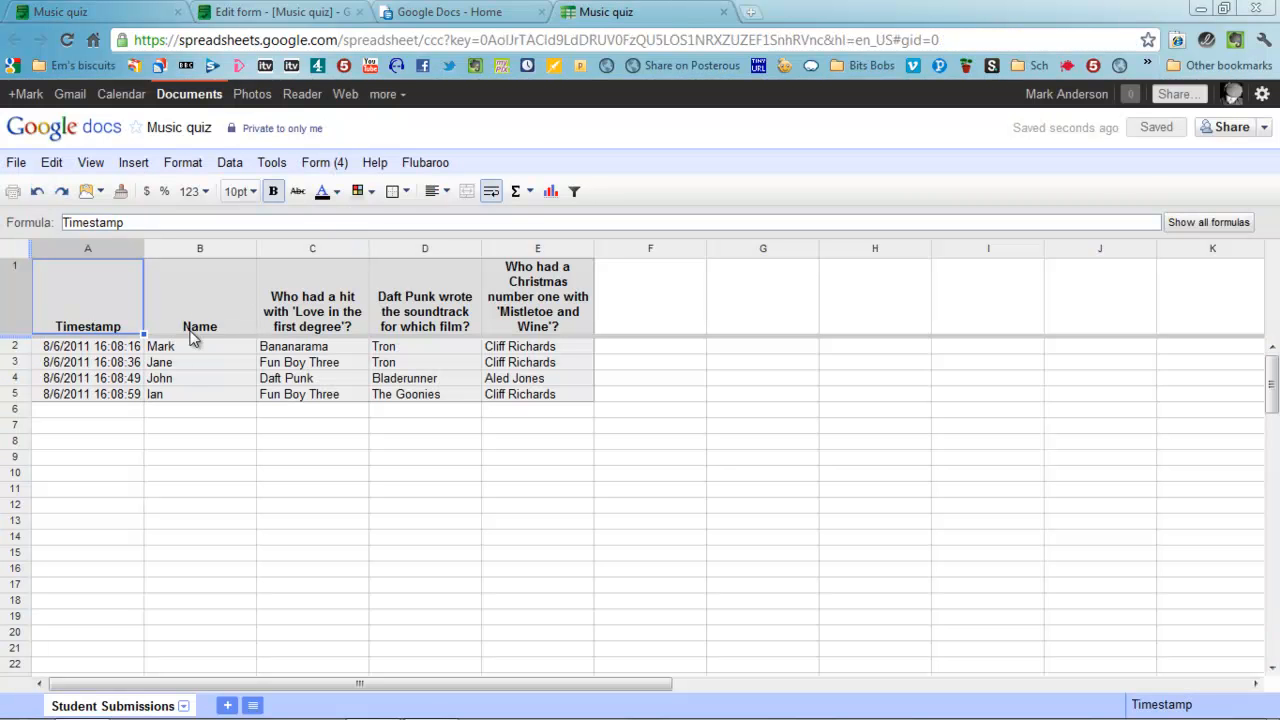
mouse_move(420, 352)
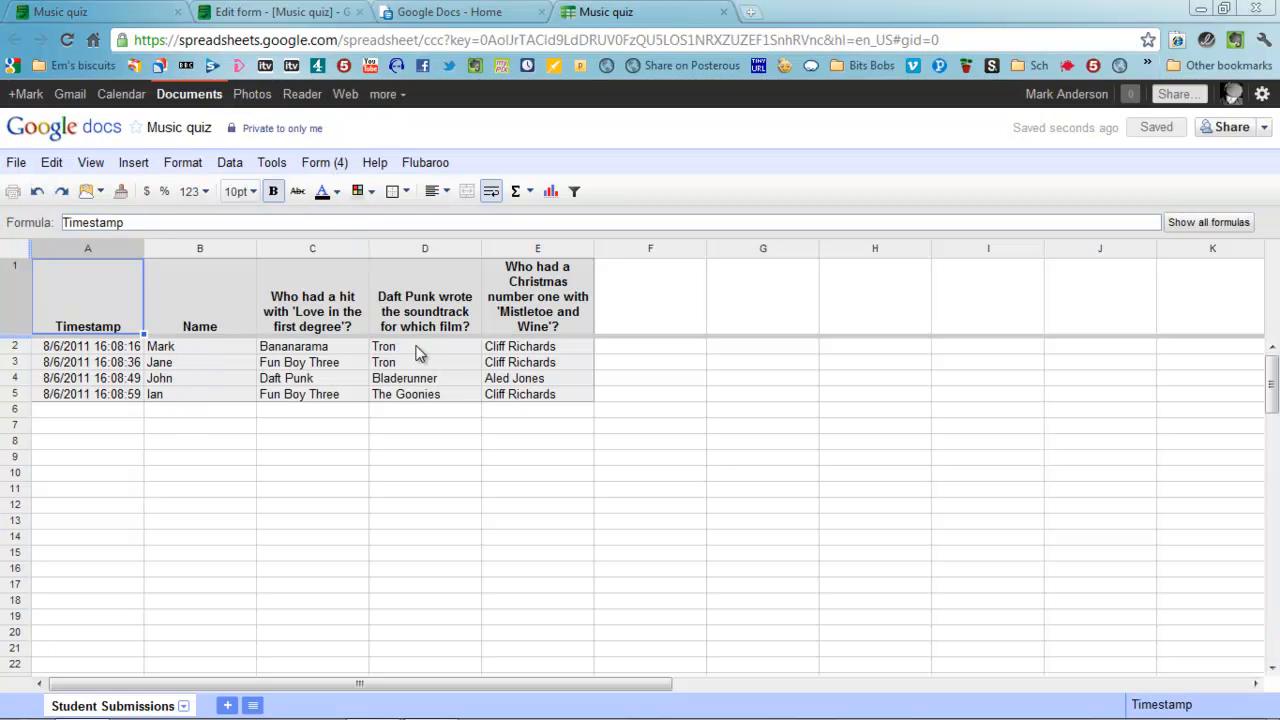
mouse_move(430, 364)
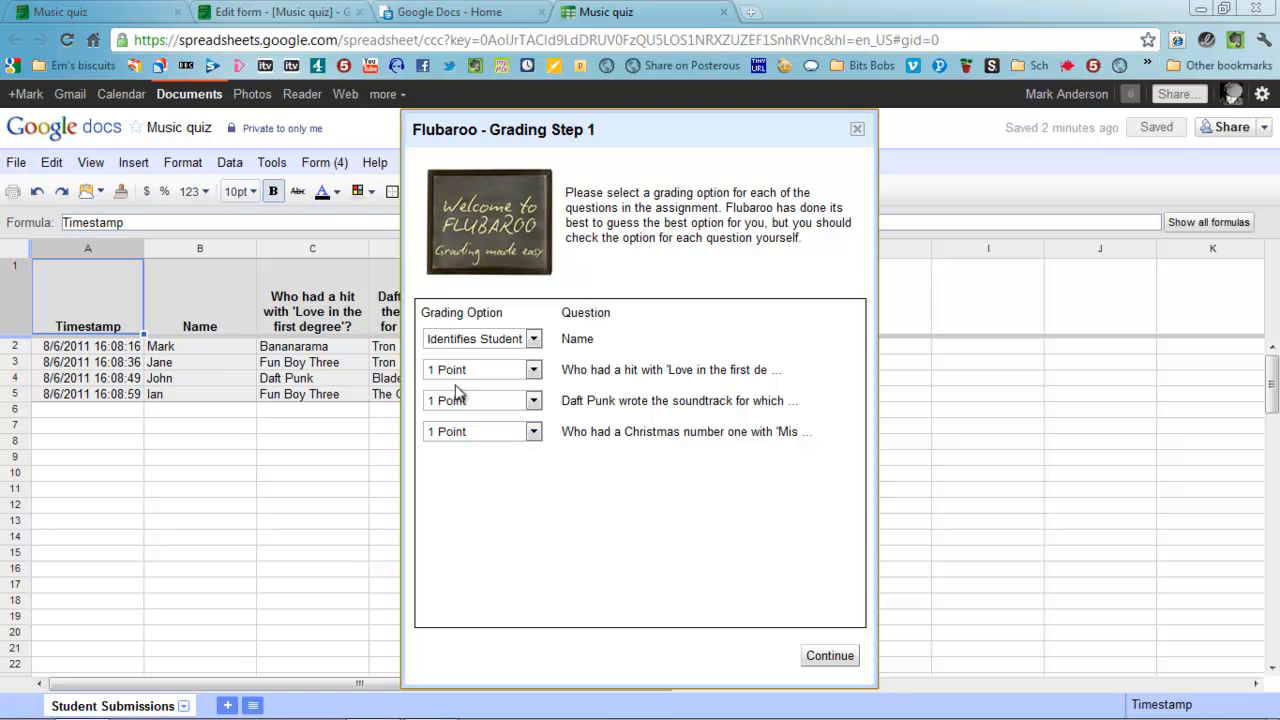
mouse_move(480, 372)
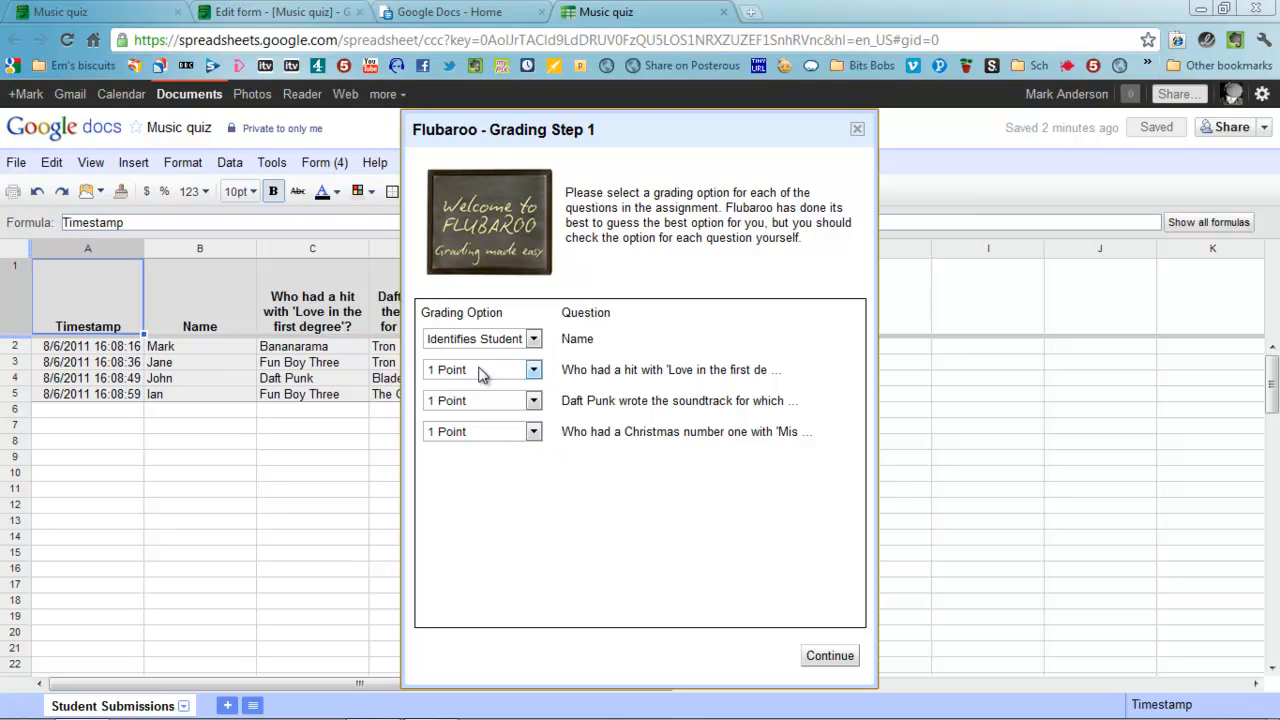
mouse_move(408, 350)
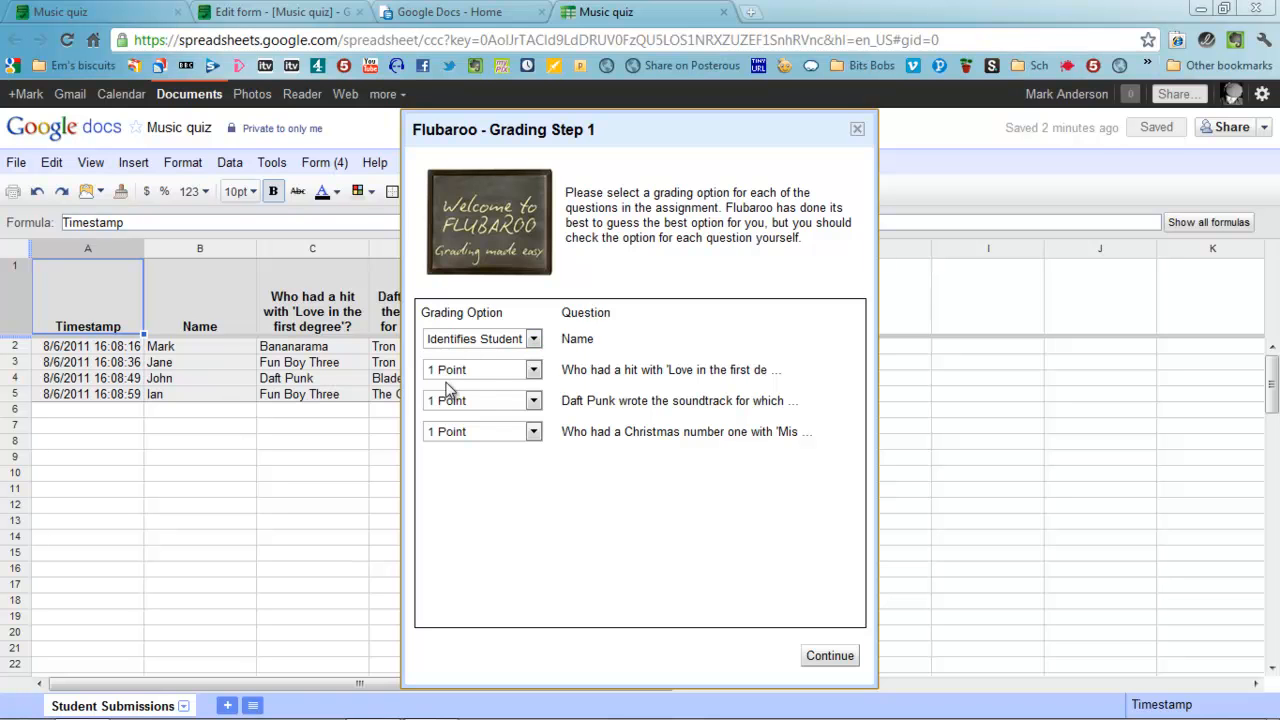
mouse_move(470, 370)
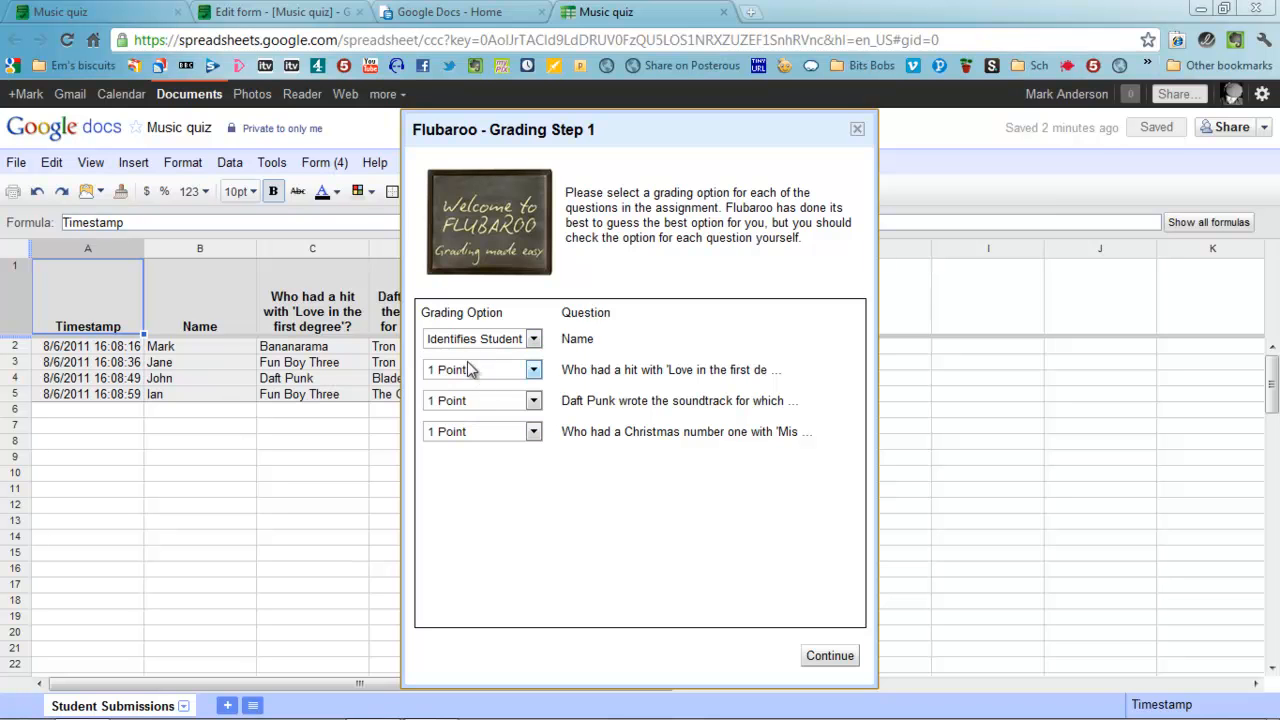
mouse_move(500, 376)
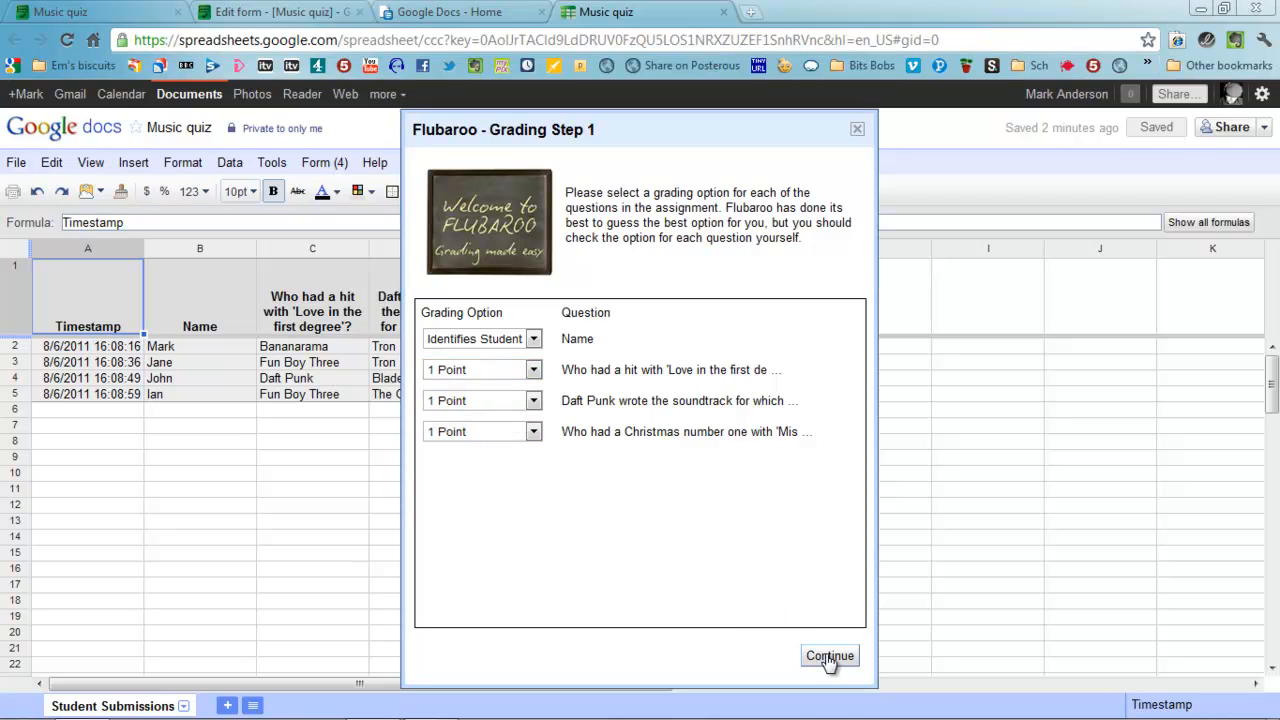
Step: Confirm Name as student identifier and 1 Point per question in Grading Step 1
click(828, 656)
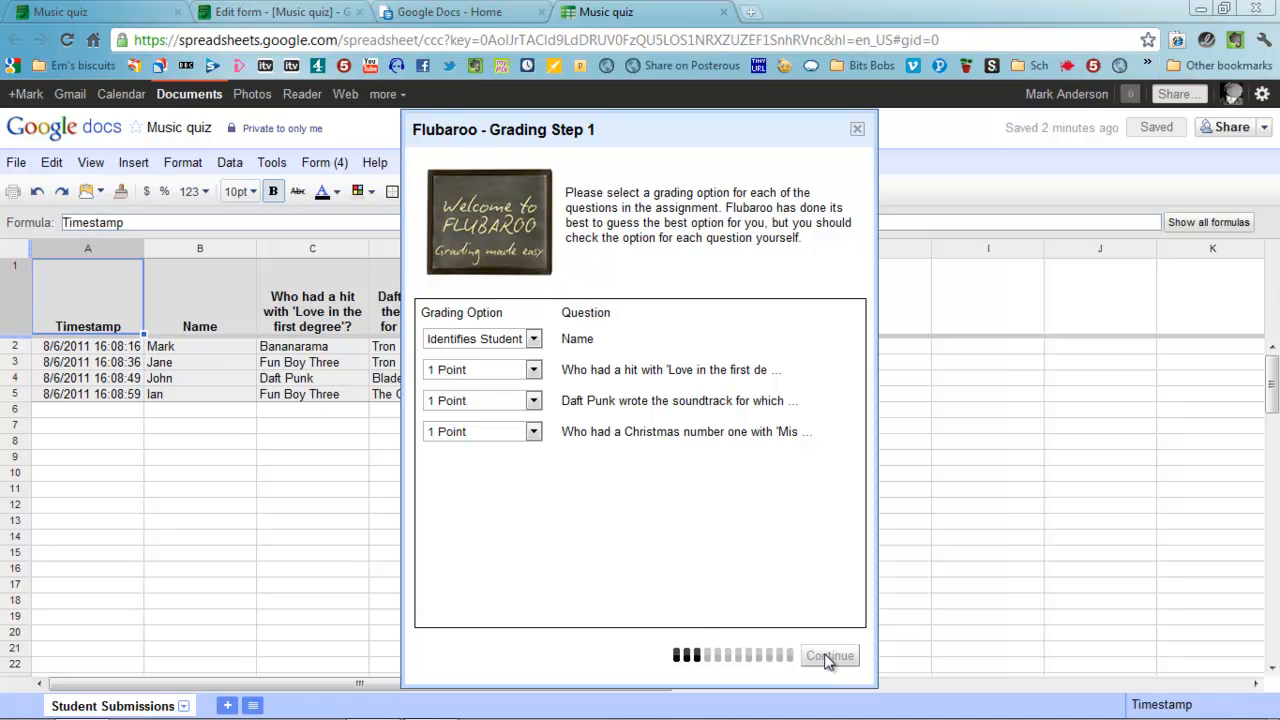
Step: Select the 08:08:16 submission as the answer key and start grading the assignment
click(828, 656)
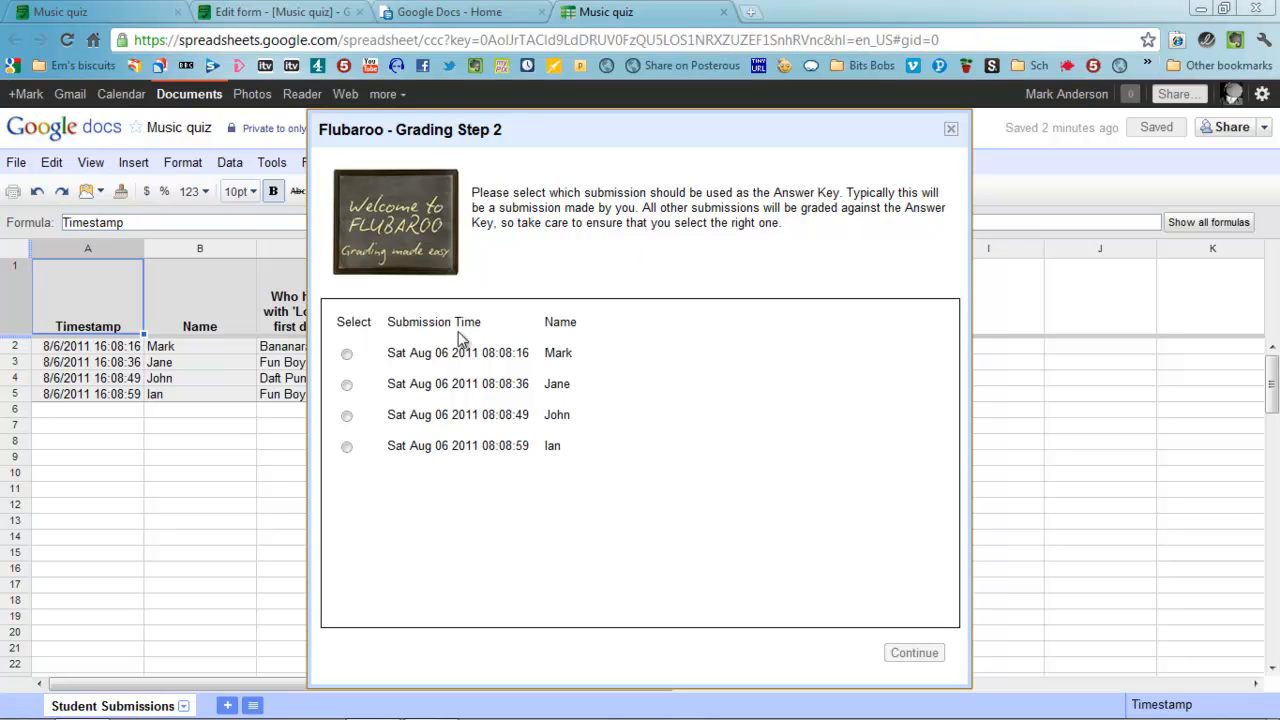
click(346, 352)
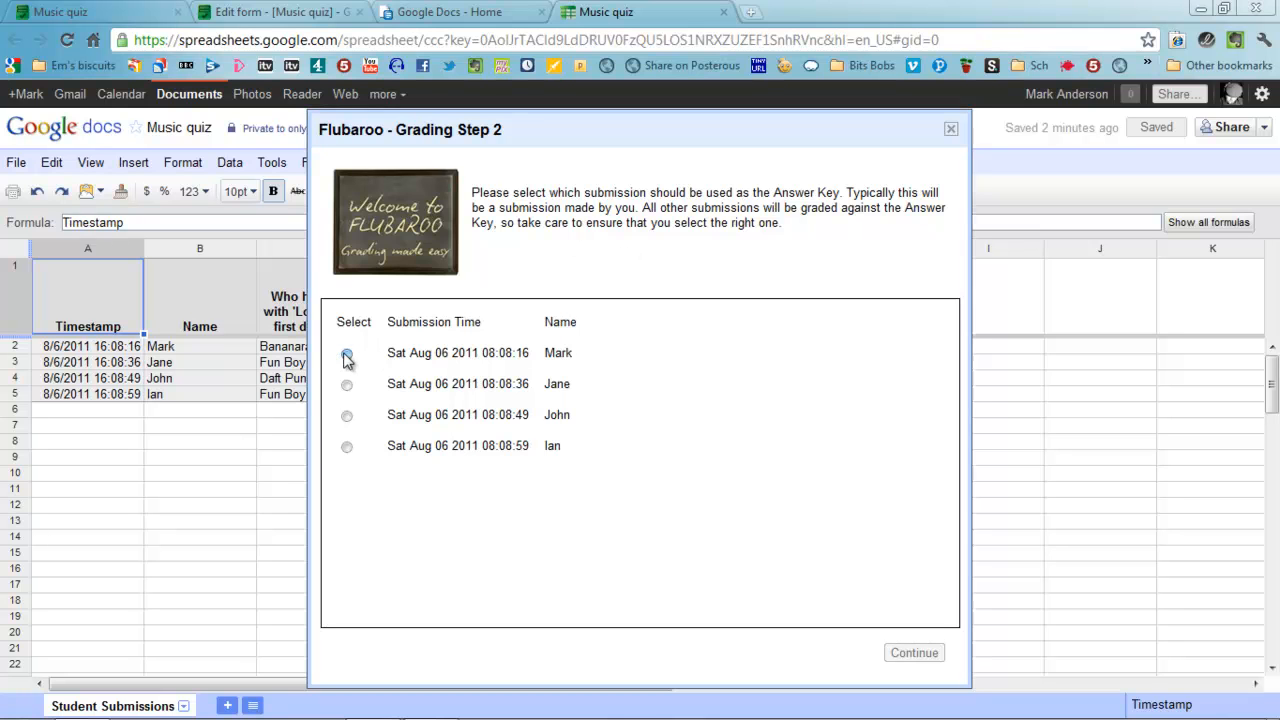
click(346, 352)
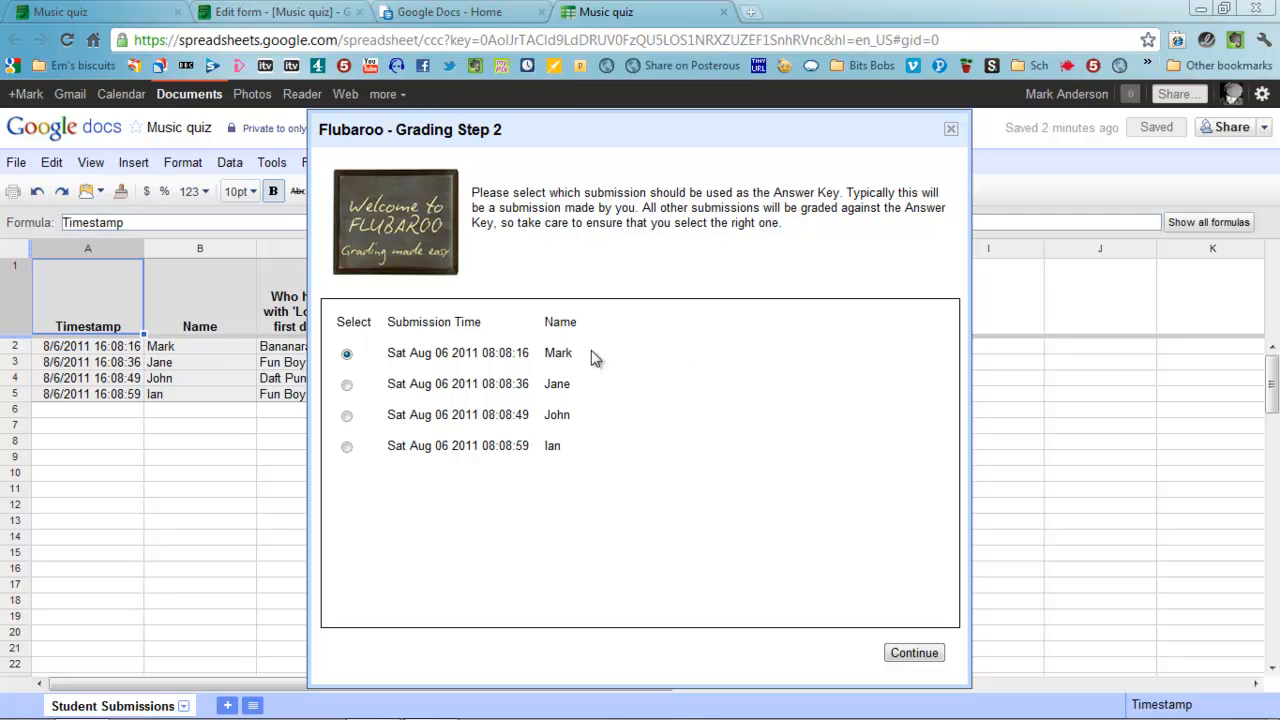
click(912, 652)
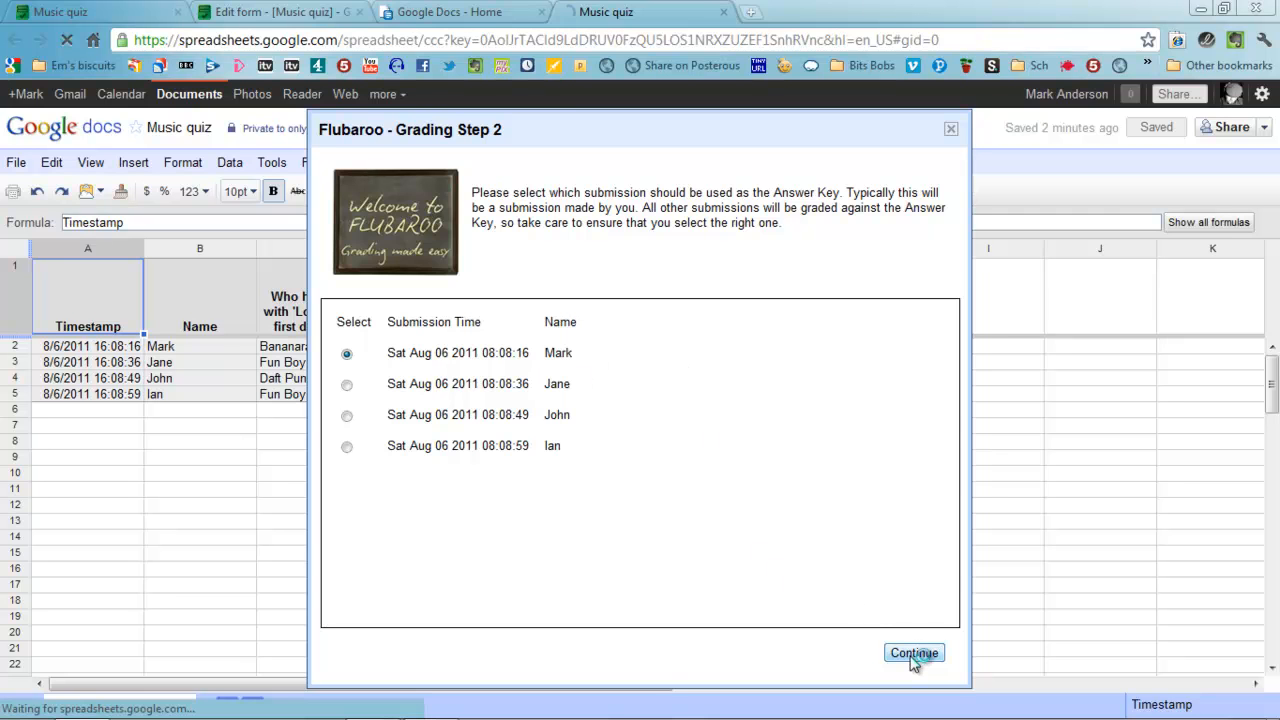
click(912, 652)
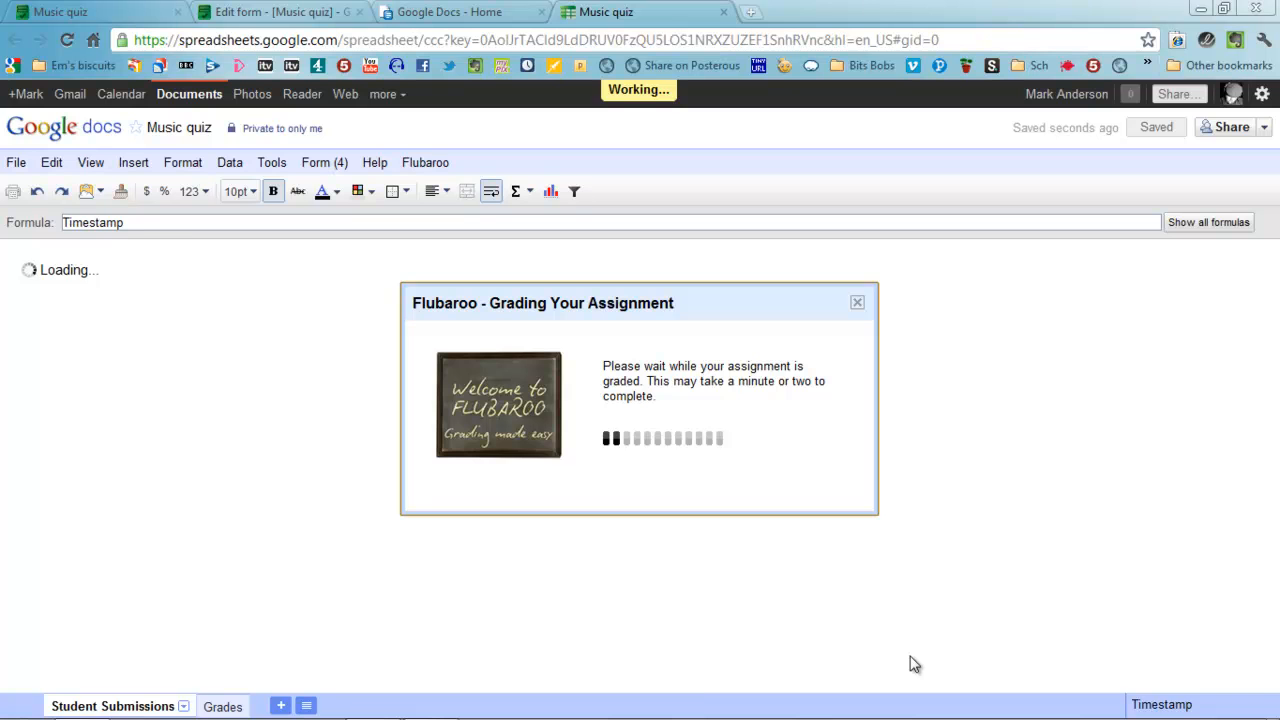
Step: Choose View Grades on the Grading Complete notice to show the Grades sheet
click(200, 706)
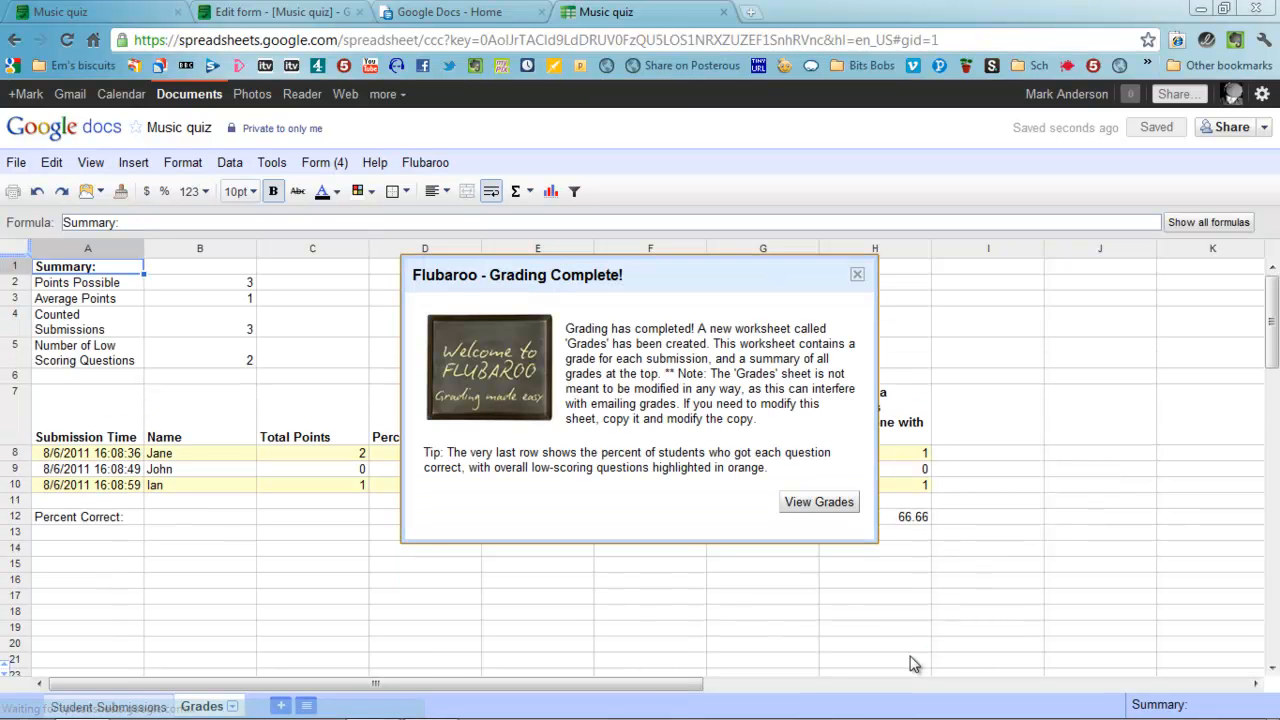
mouse_move(820, 502)
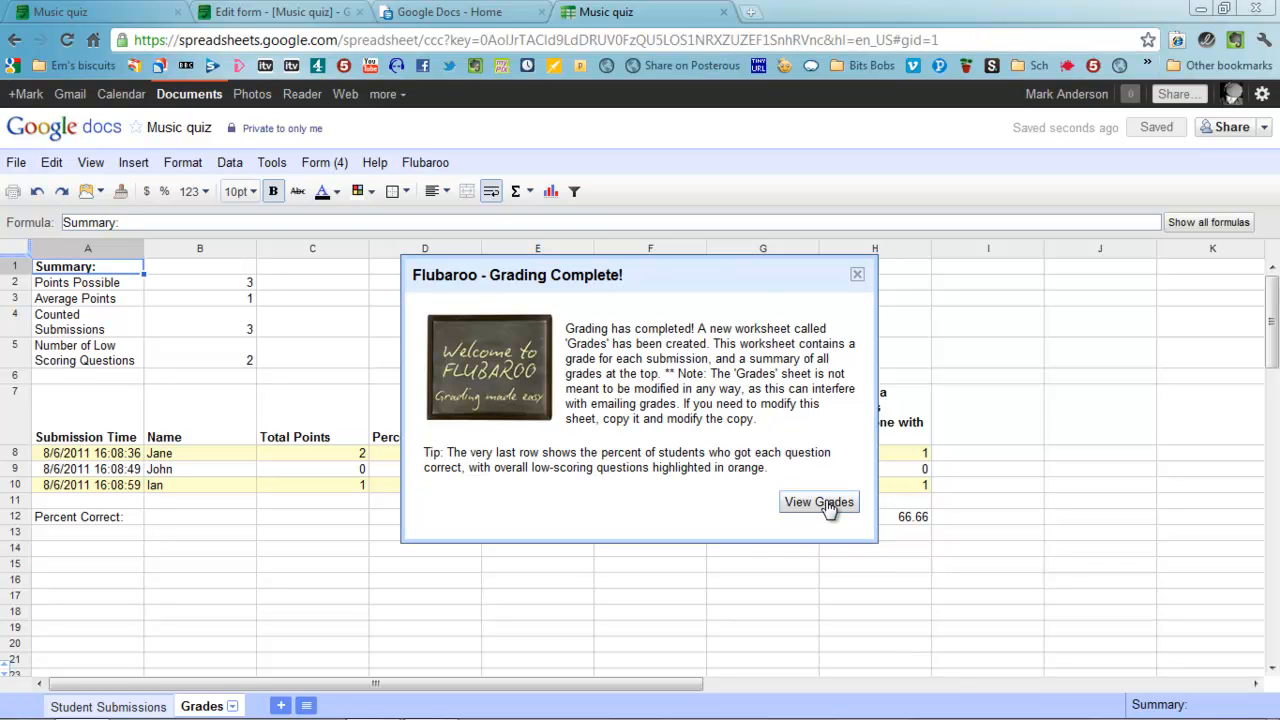
click(820, 500)
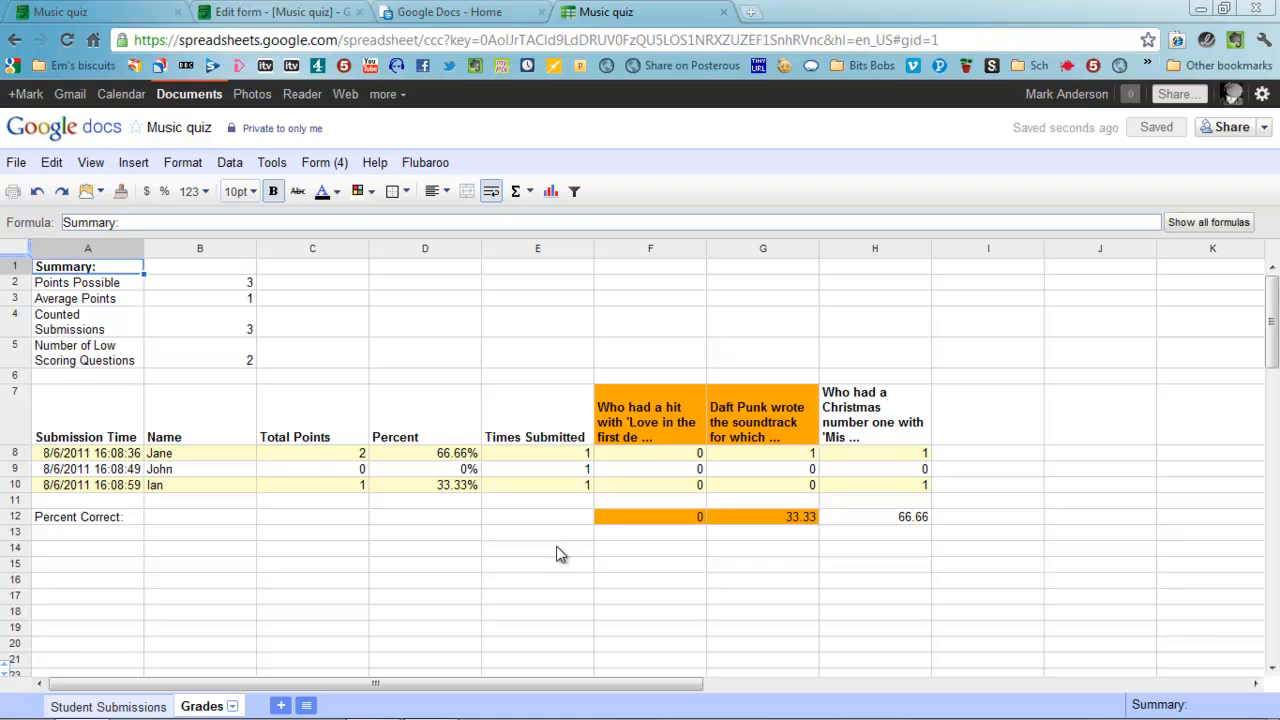
mouse_move(322, 468)
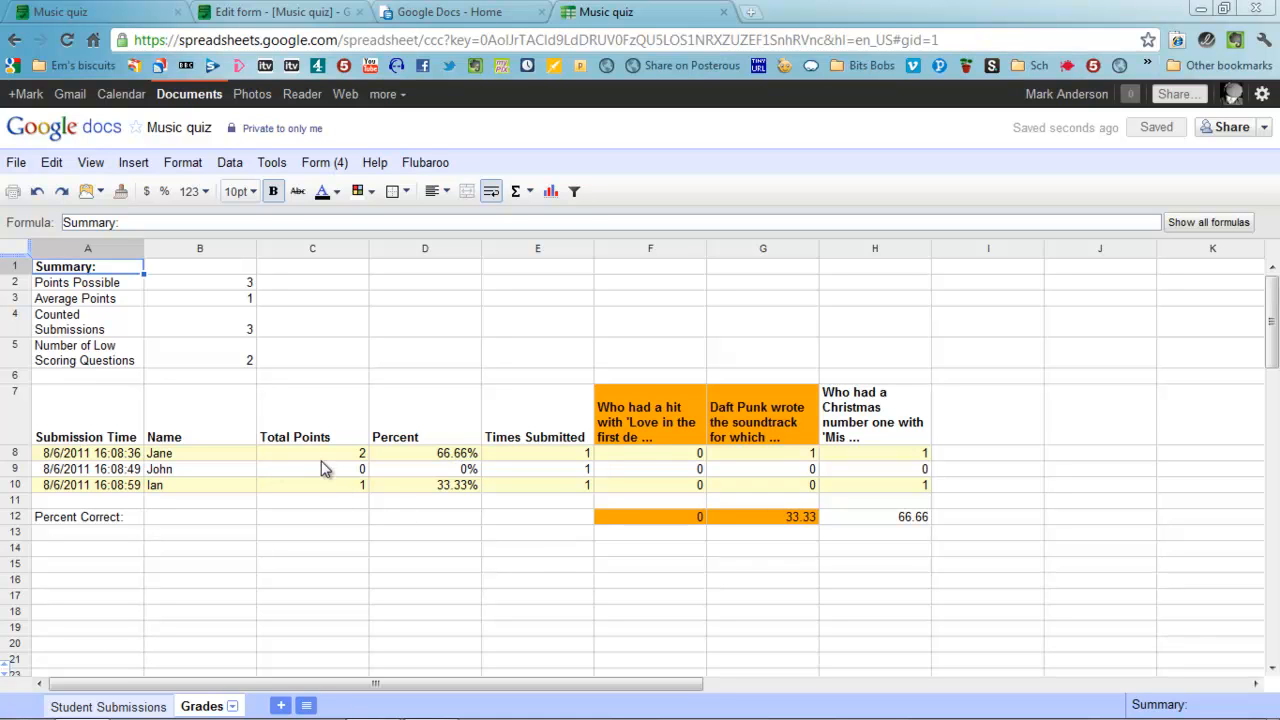
mouse_move(432, 466)
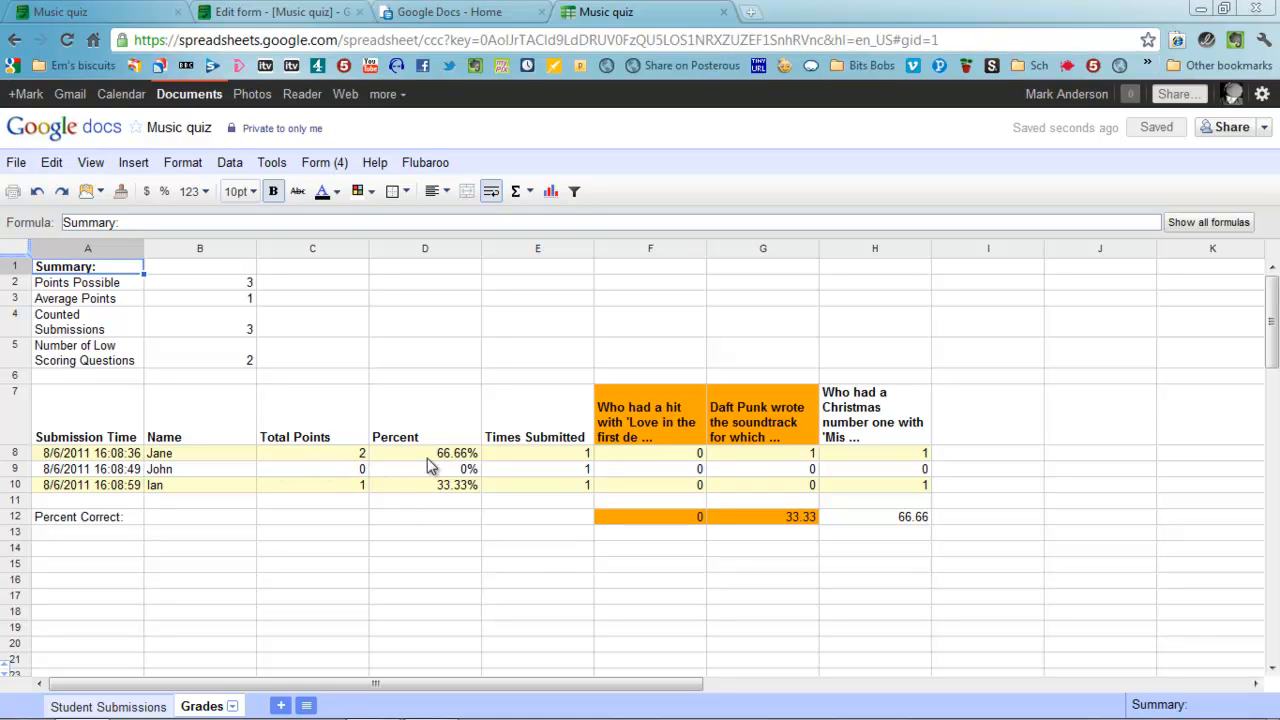
mouse_move(464, 464)
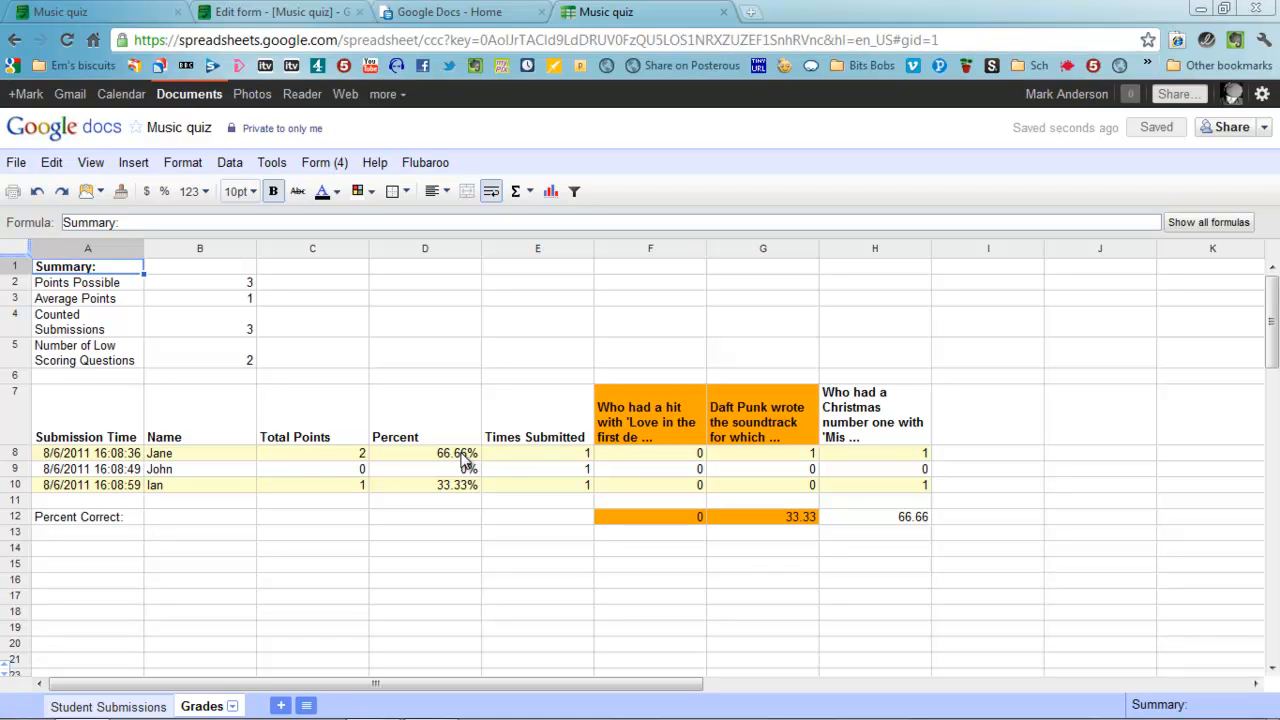
mouse_move(616, 438)
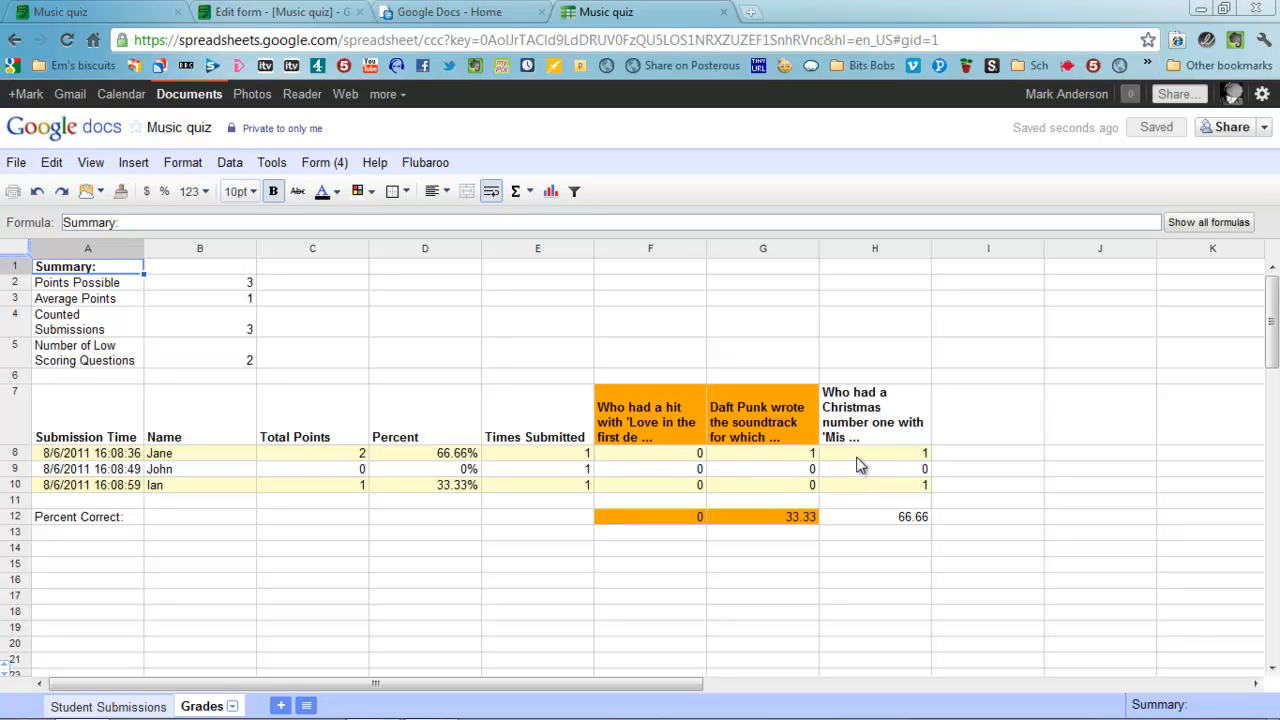
mouse_move(864, 460)
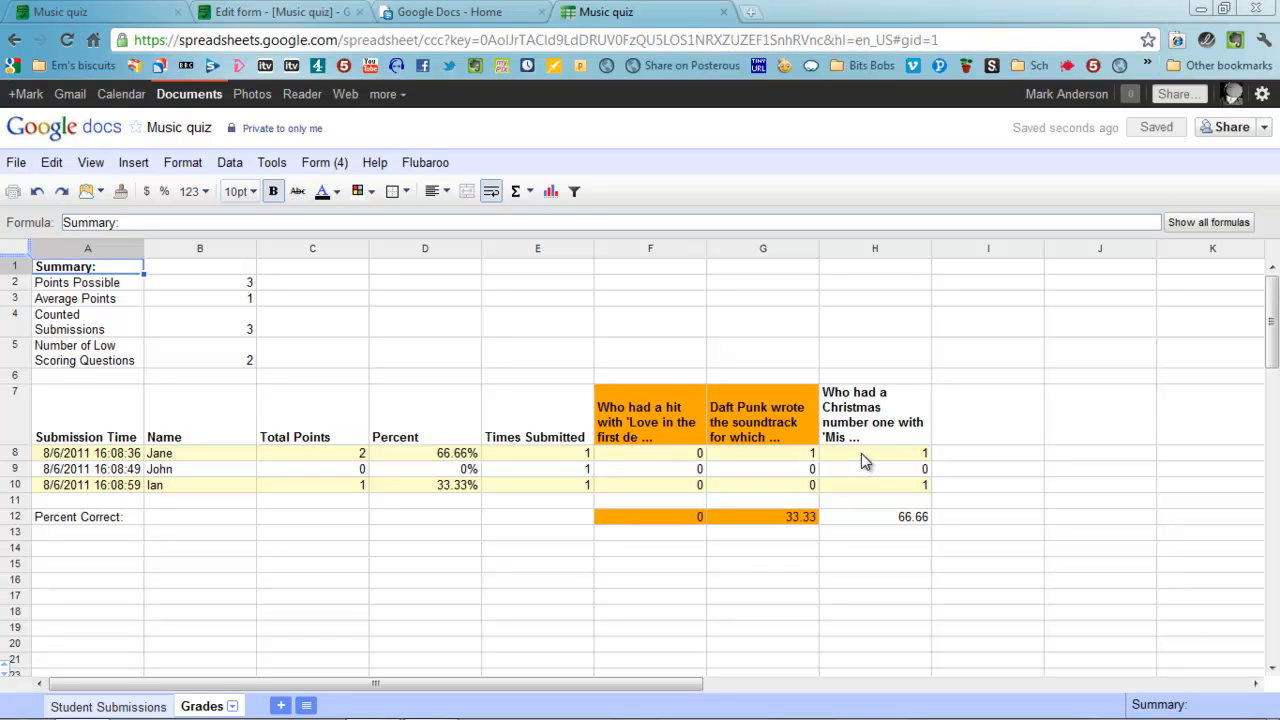
mouse_move(896, 458)
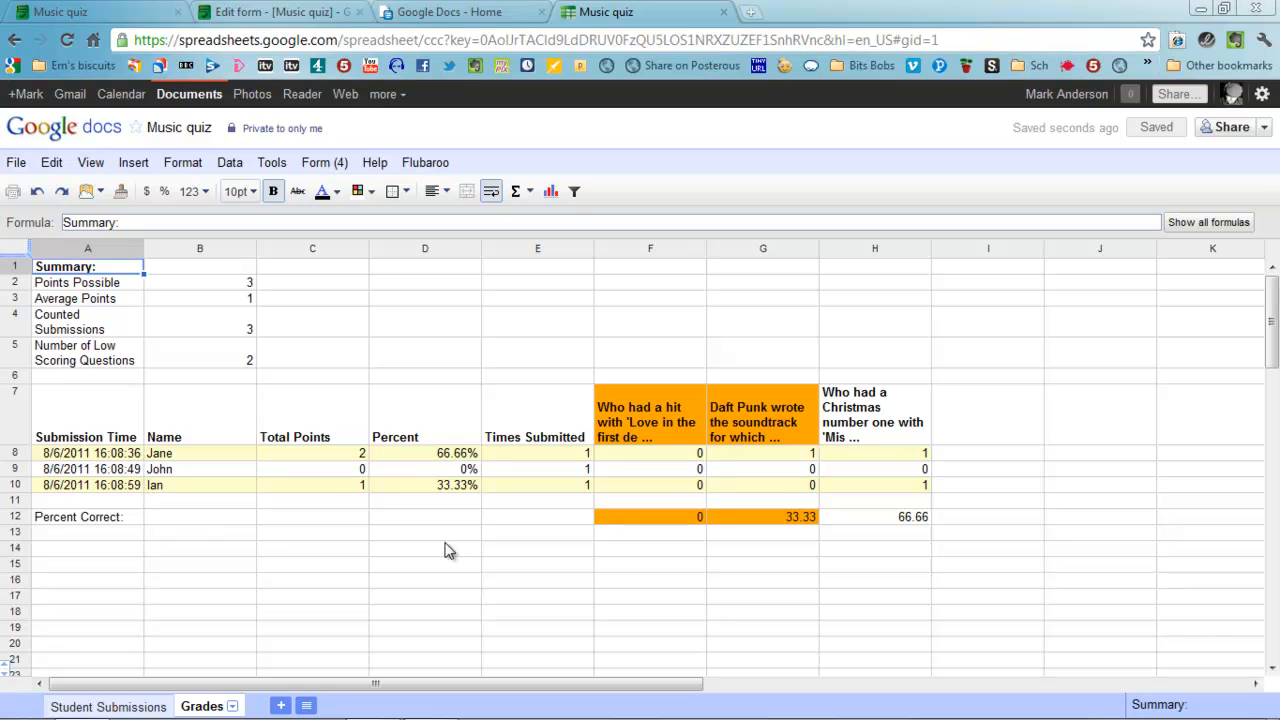
mouse_move(458, 520)
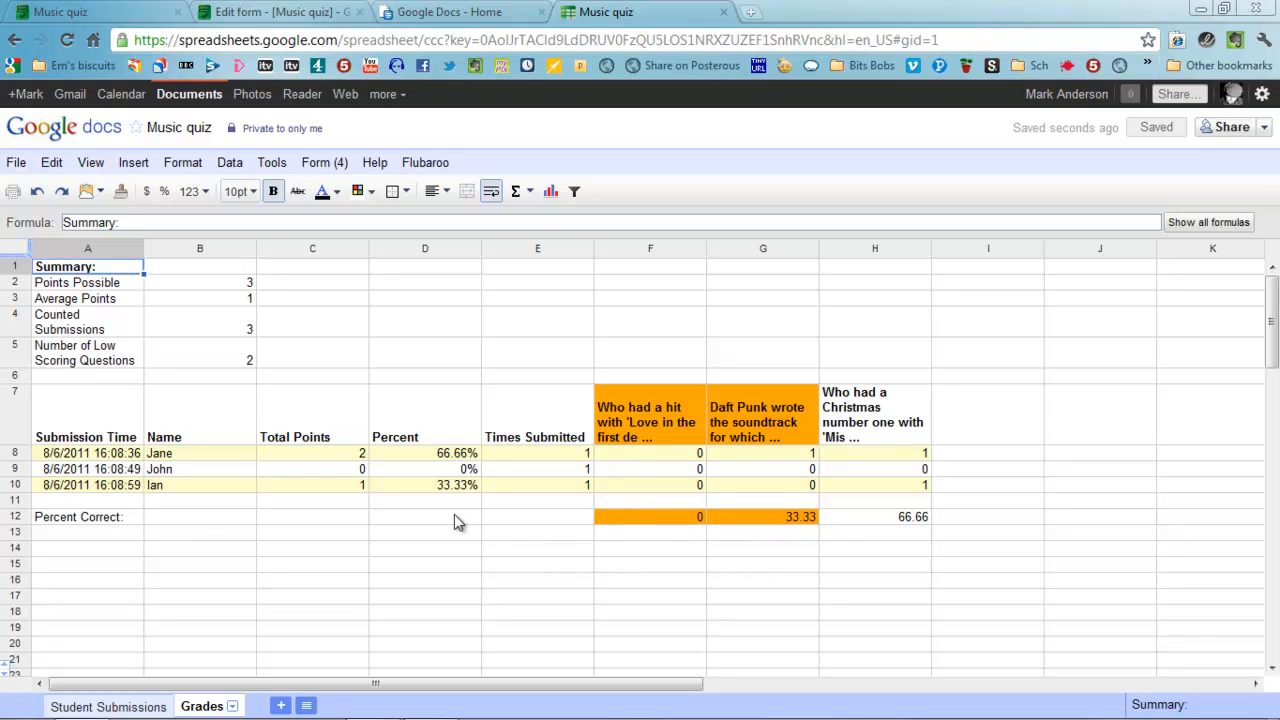
mouse_move(352, 476)
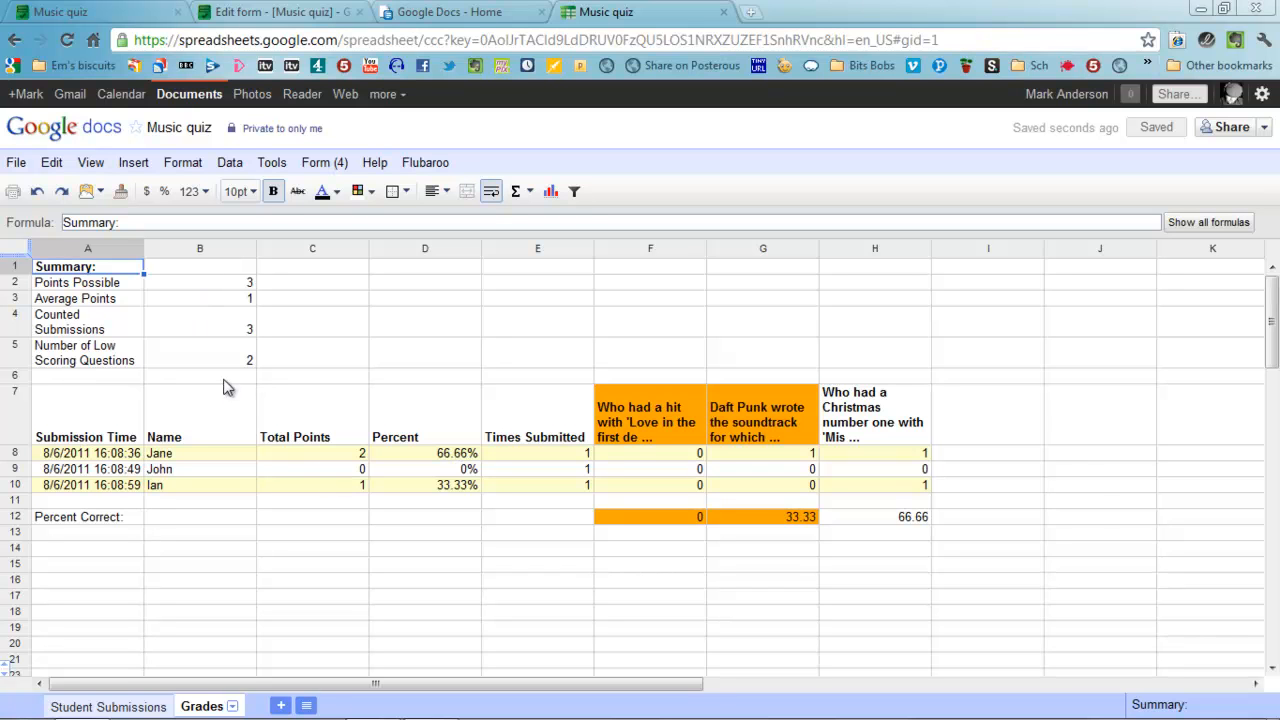
mouse_move(504, 436)
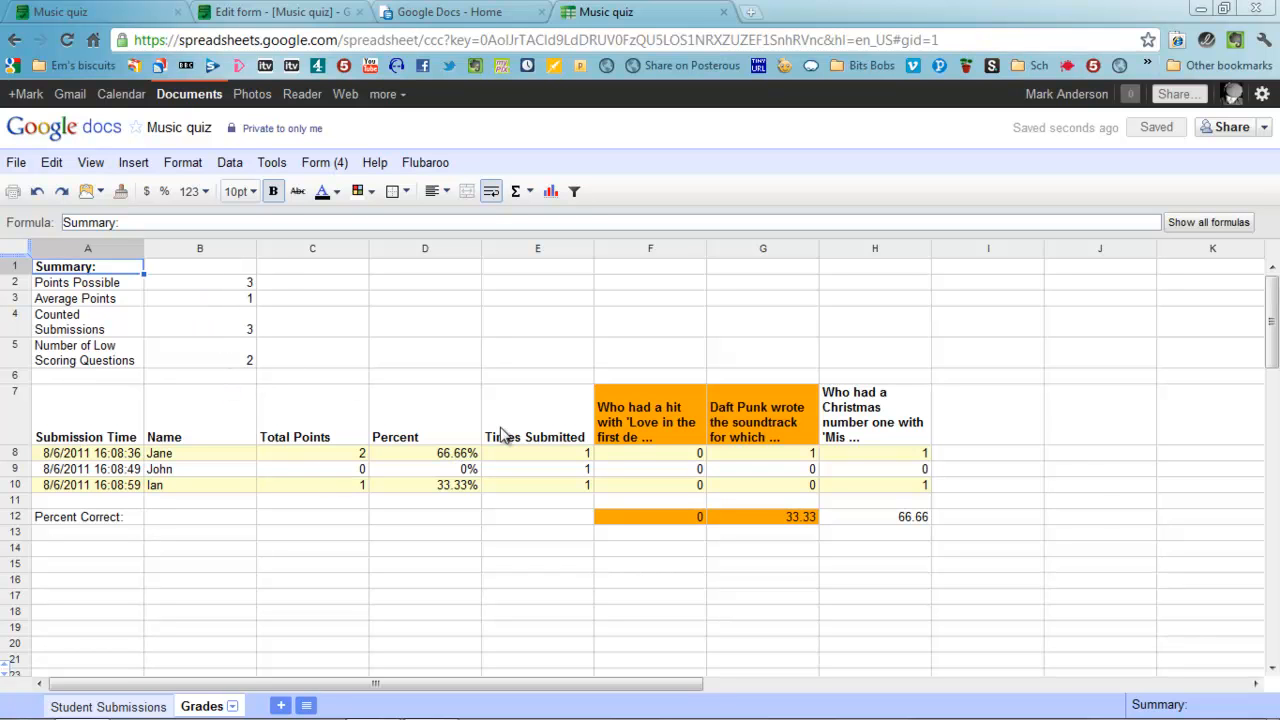
mouse_move(404, 424)
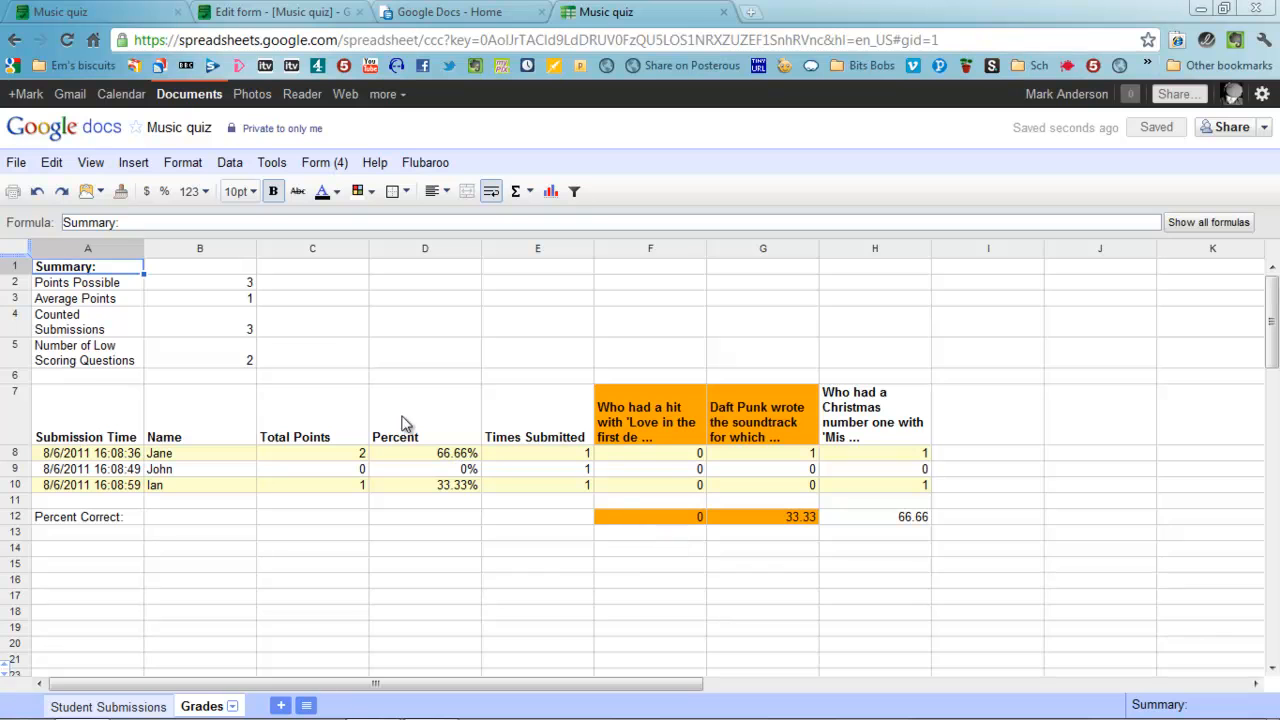
mouse_move(608, 516)
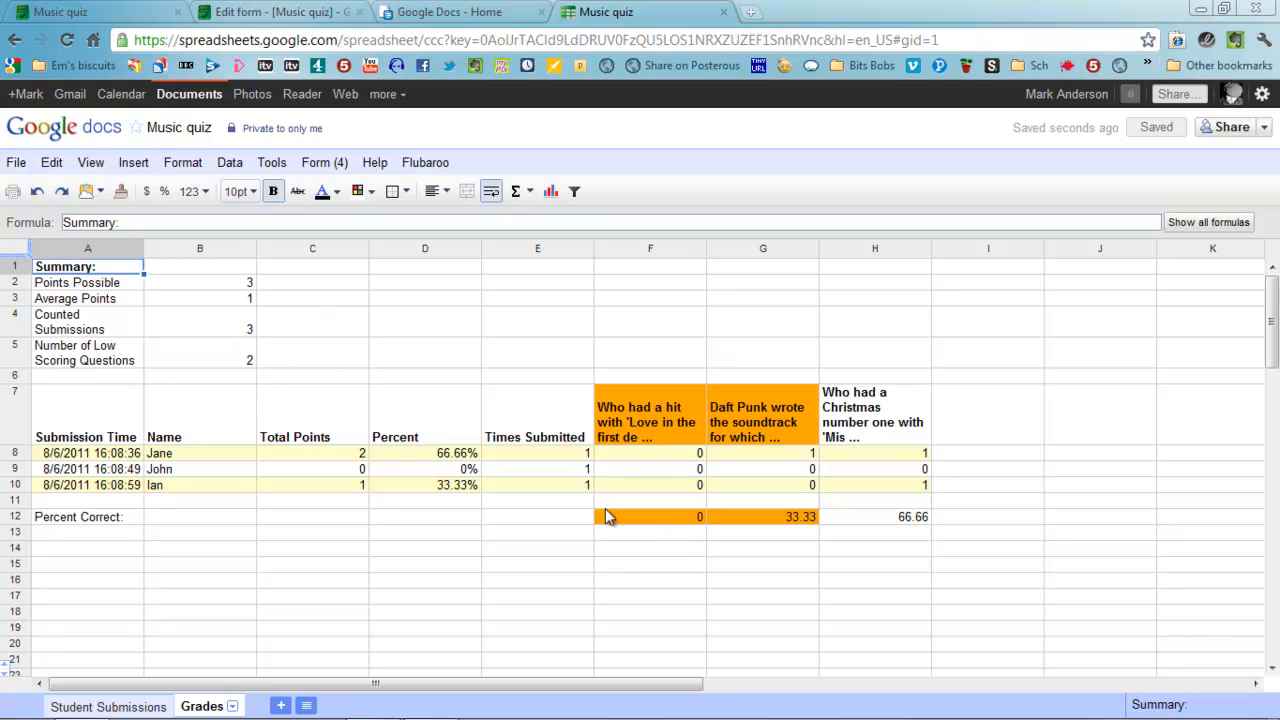
mouse_move(630, 494)
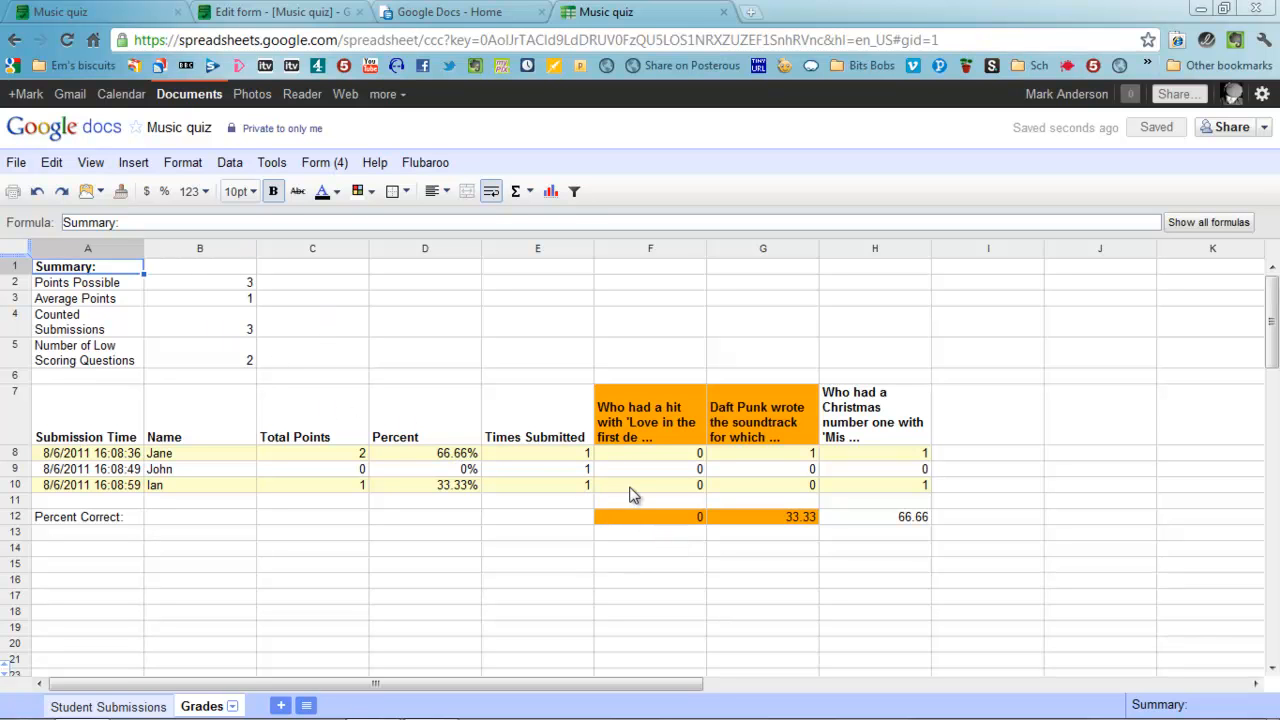